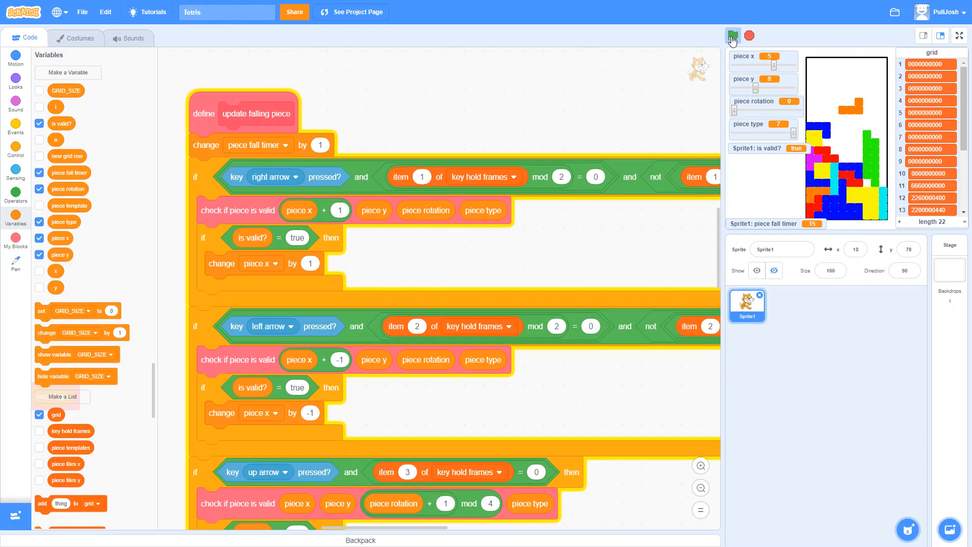
Stop the game, make a 'clear filled rows' block, and call it after 'generate new piece'.
left_click(733, 35)
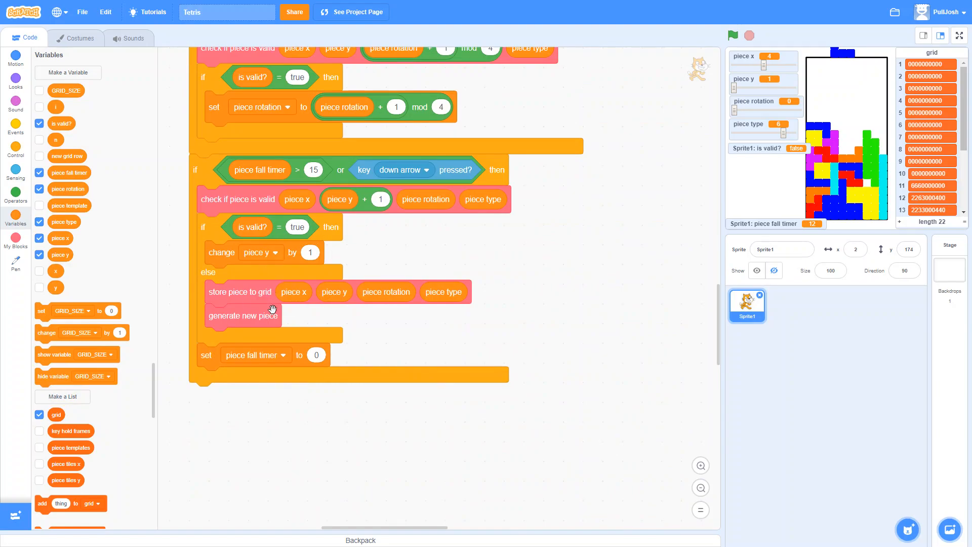
mouse_move(362, 290)
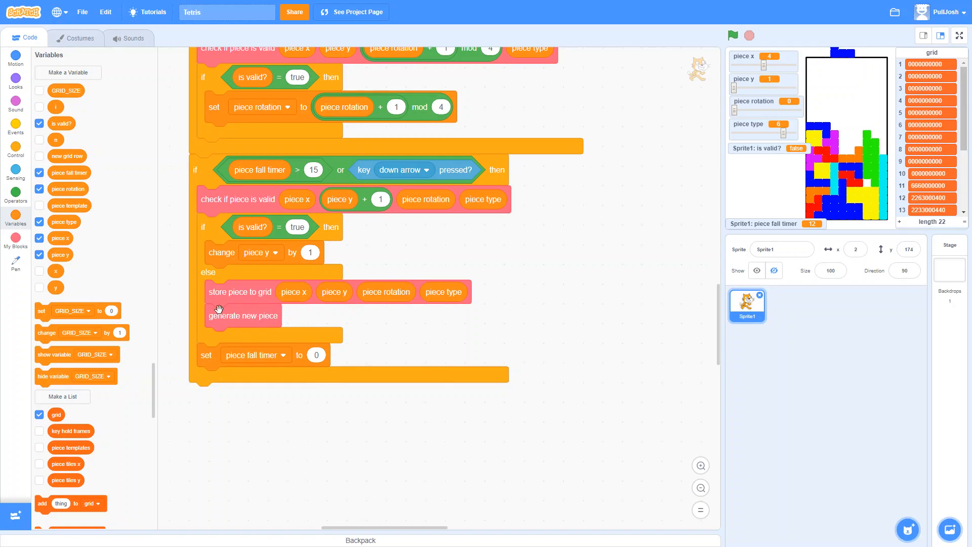
mouse_move(267, 295)
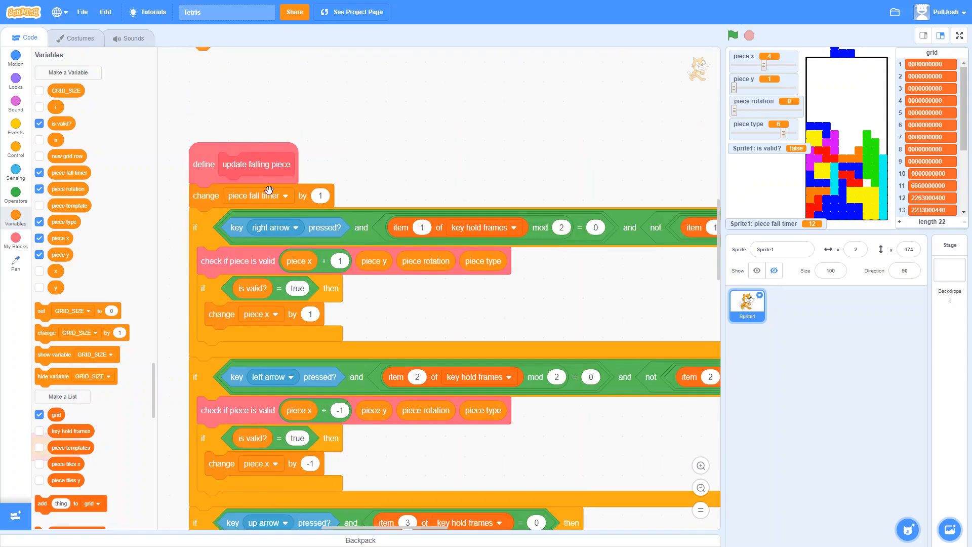
scroll("down", 3)
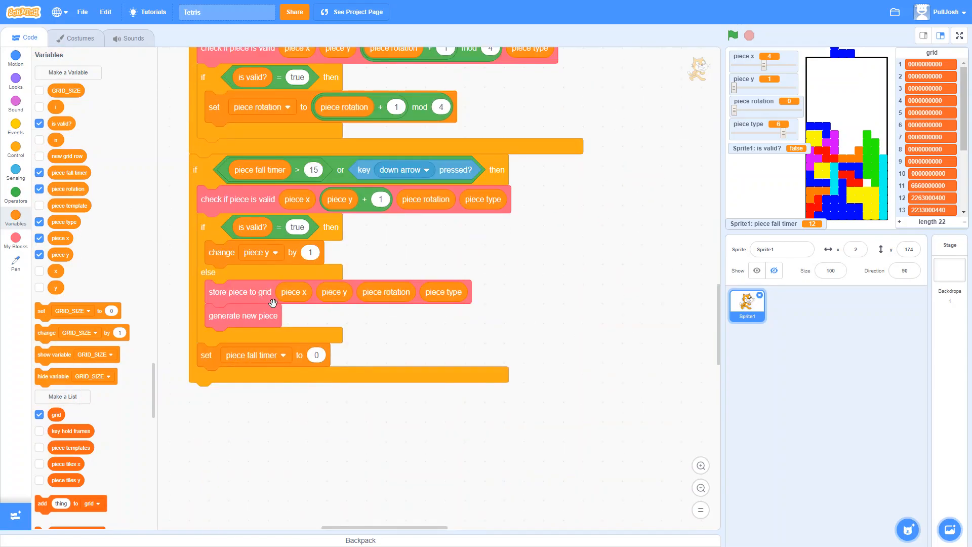
mouse_move(540, 275)
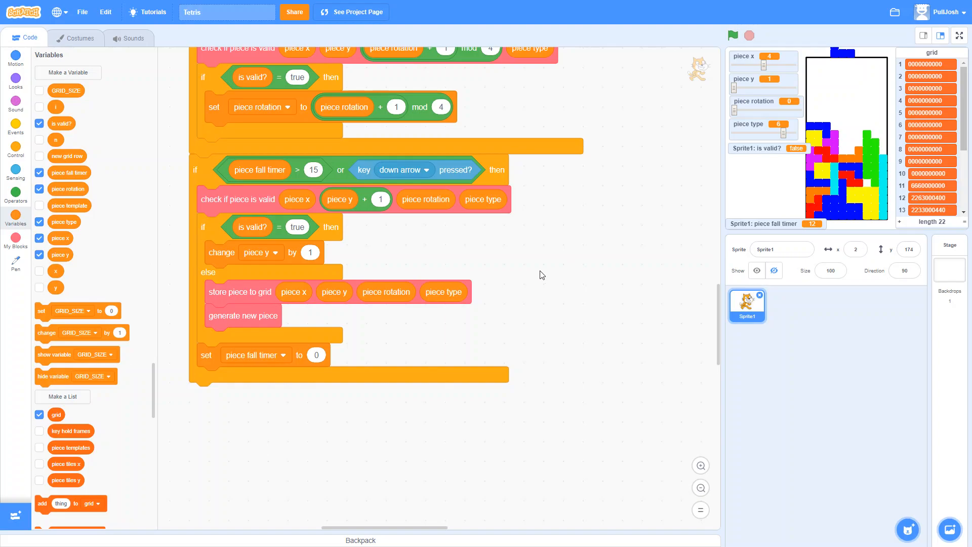
mouse_move(246, 292)
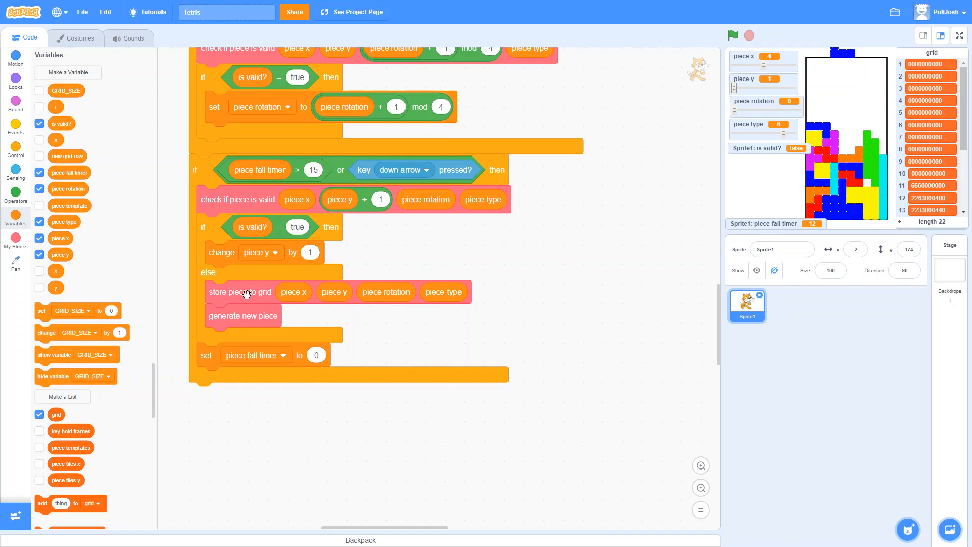
mouse_move(251, 303)
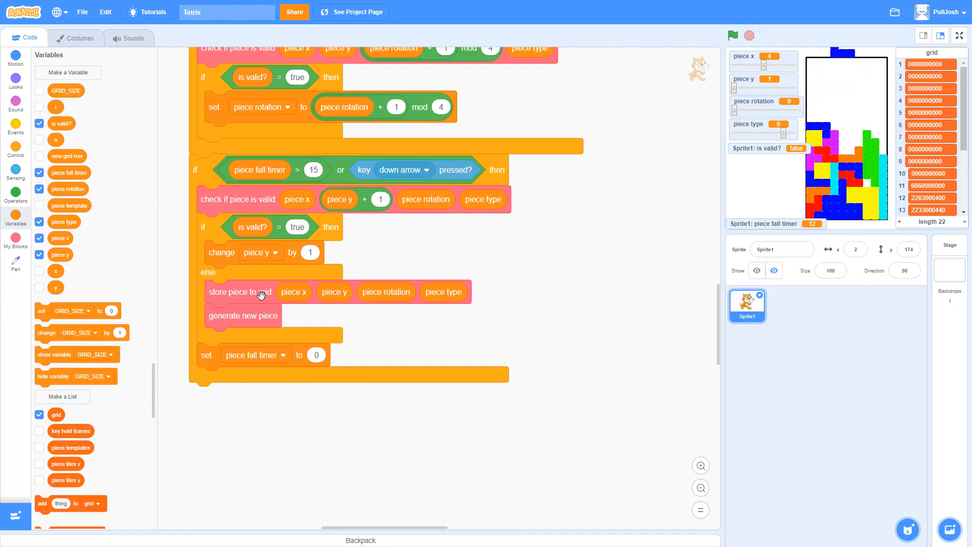
mouse_move(771, 142)
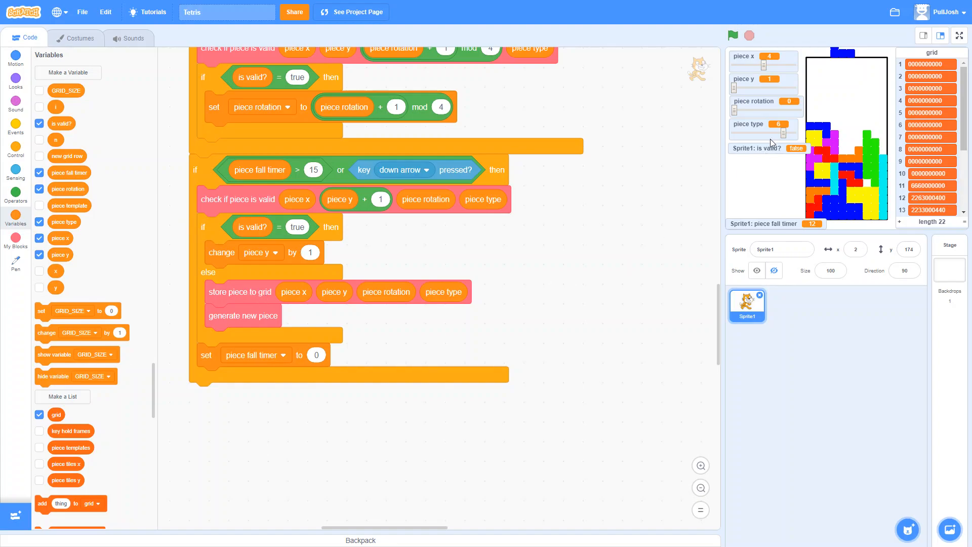
mouse_move(136, 231)
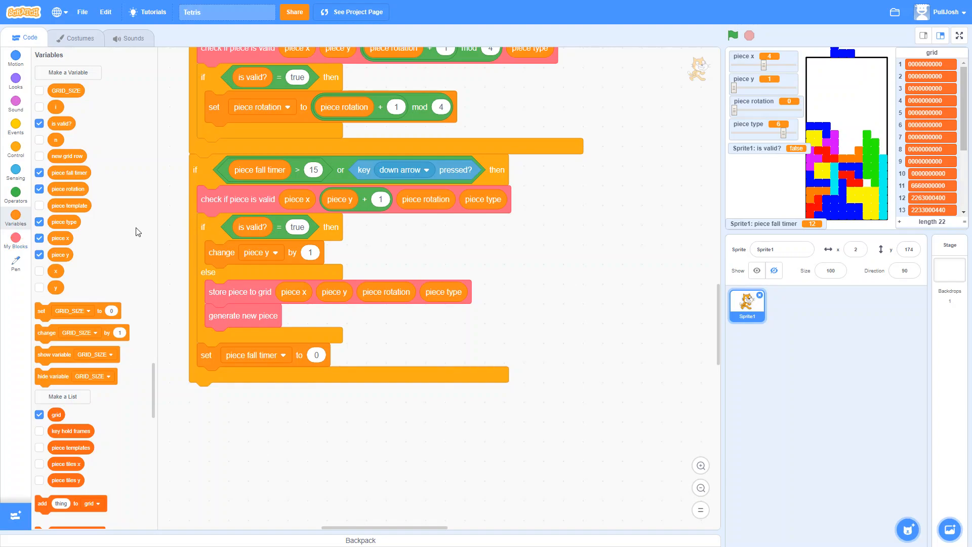
left_click(14, 238)
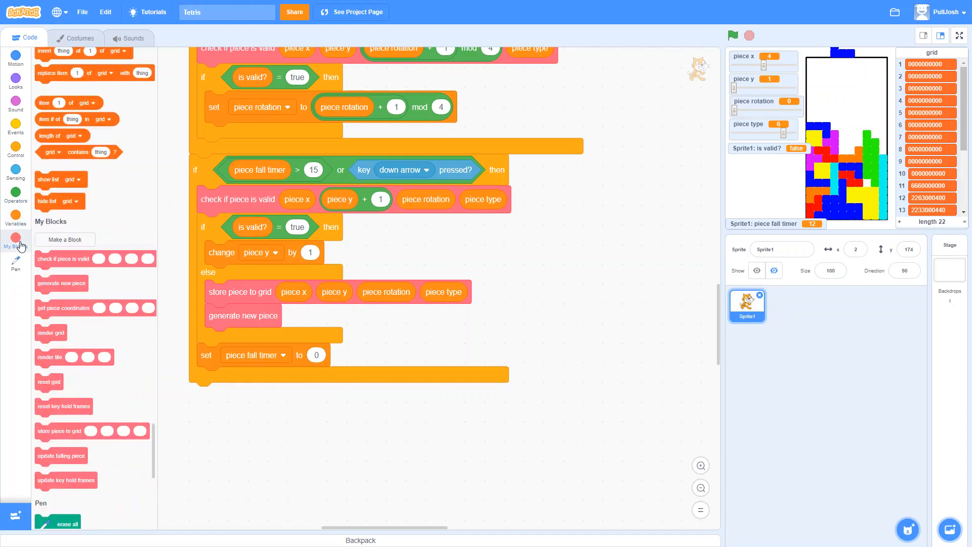
left_click(65, 239)
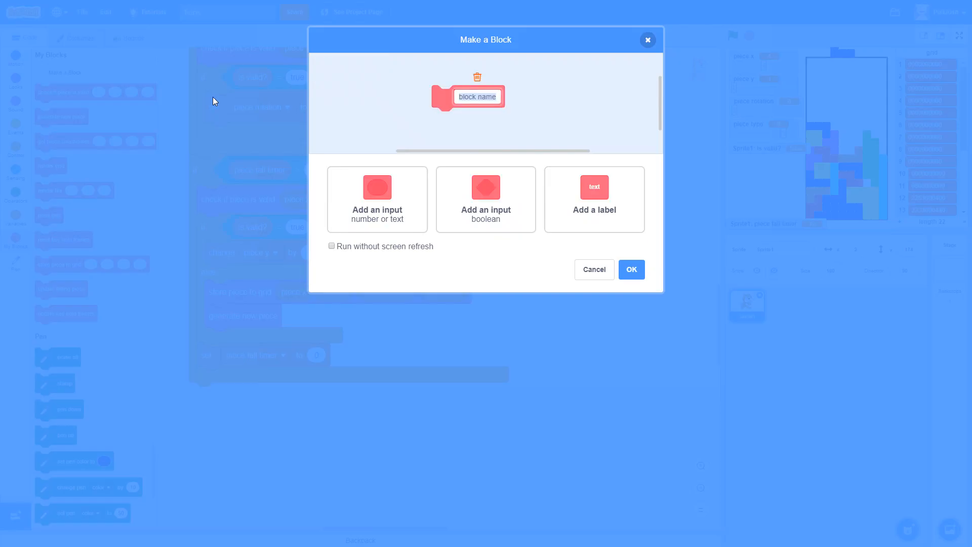
type("clear filled rows")
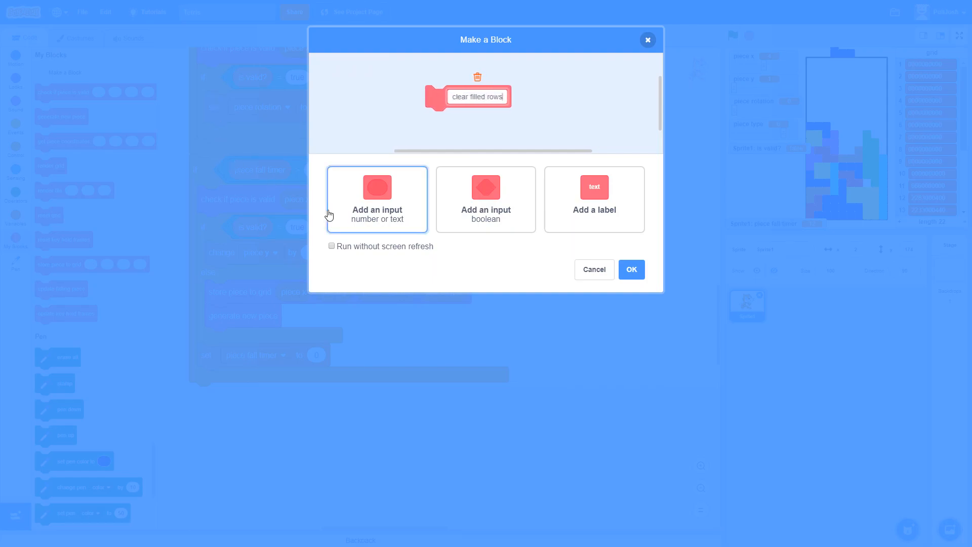
left_click(631, 269)
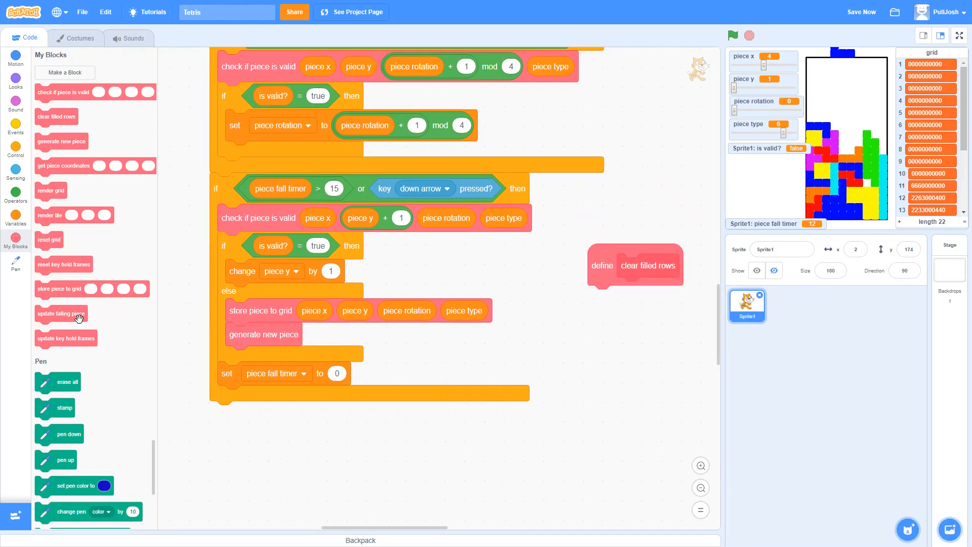
mouse_move(55, 128)
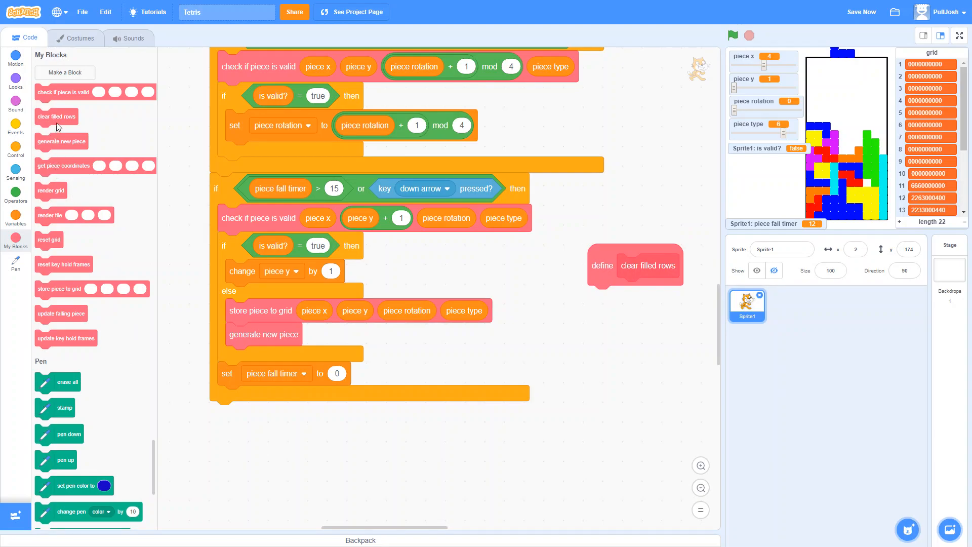
left_click_drag(56, 116, 257, 360)
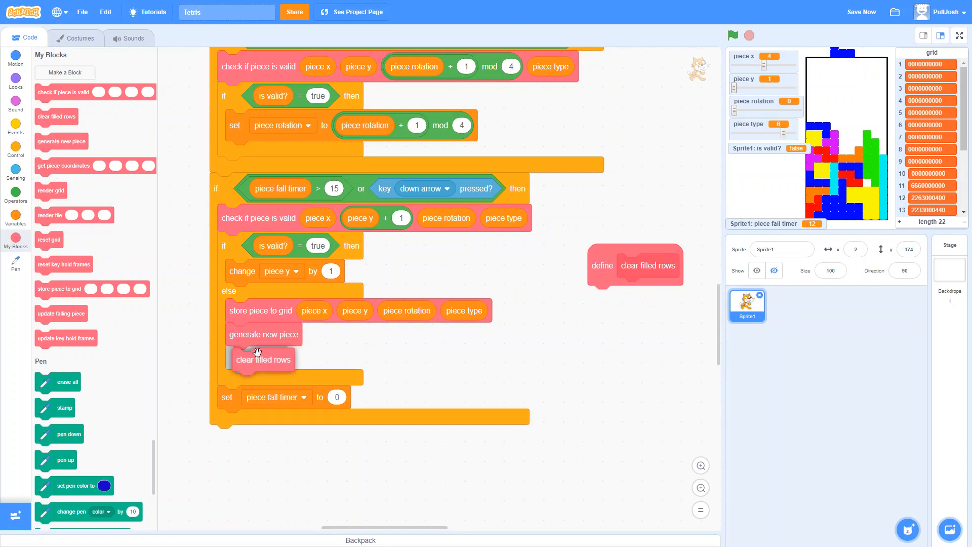
left_click_drag(262, 360, 262, 334)
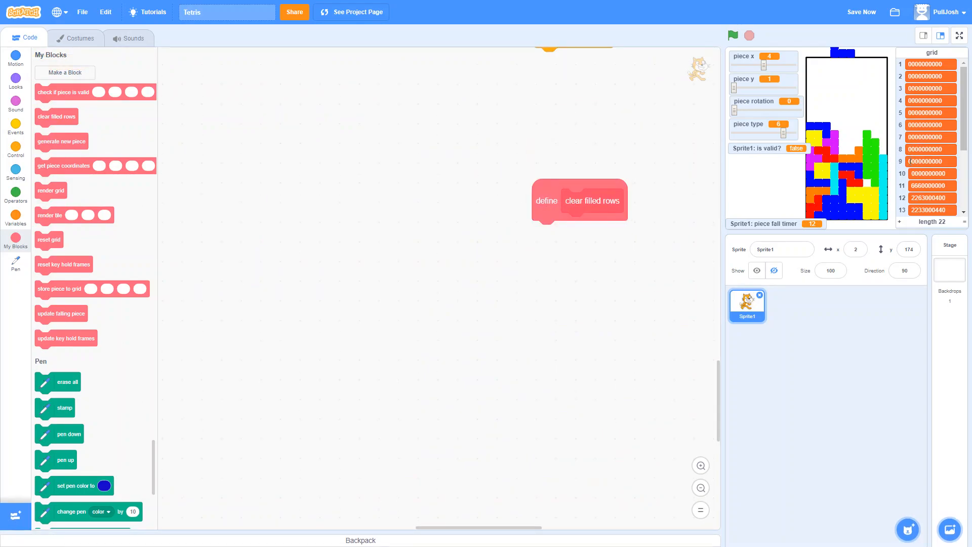
Make 'find filled rows' run without screen refresh, calling it inside clear filled rows.
scroll("down", 3)
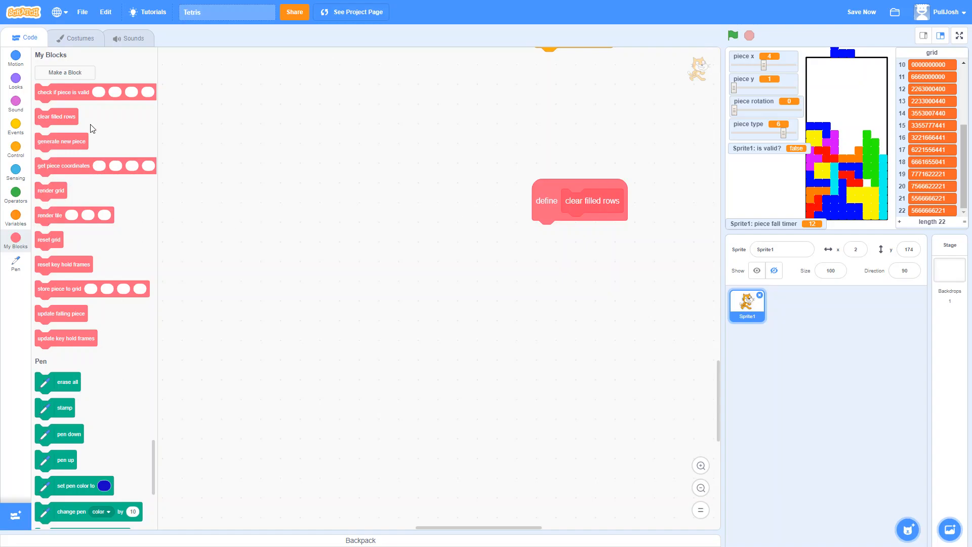
left_click(64, 72)
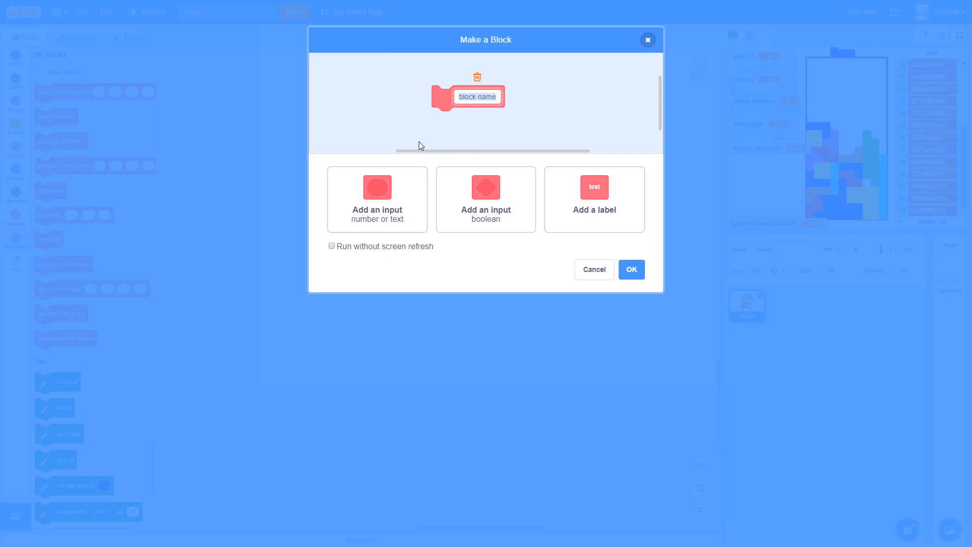
type("find")
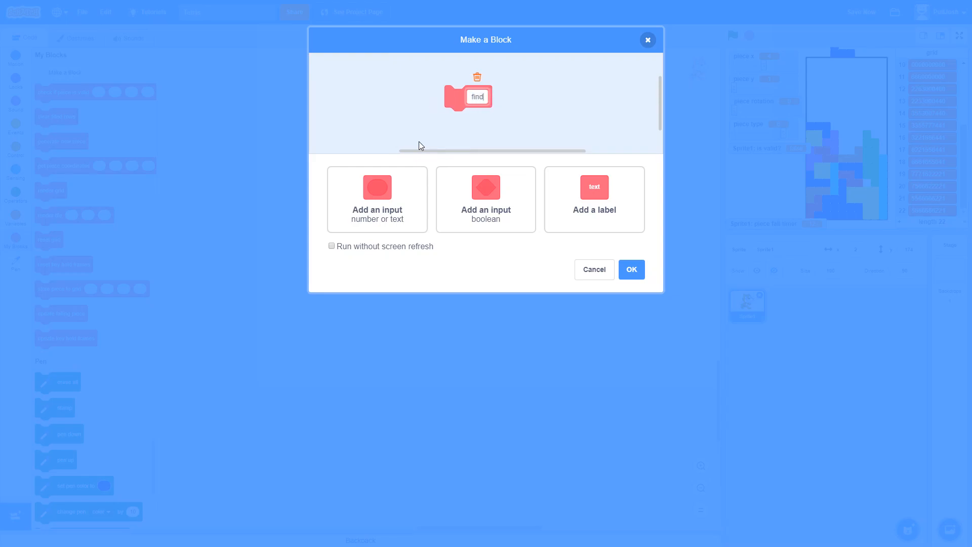
type("filled r")
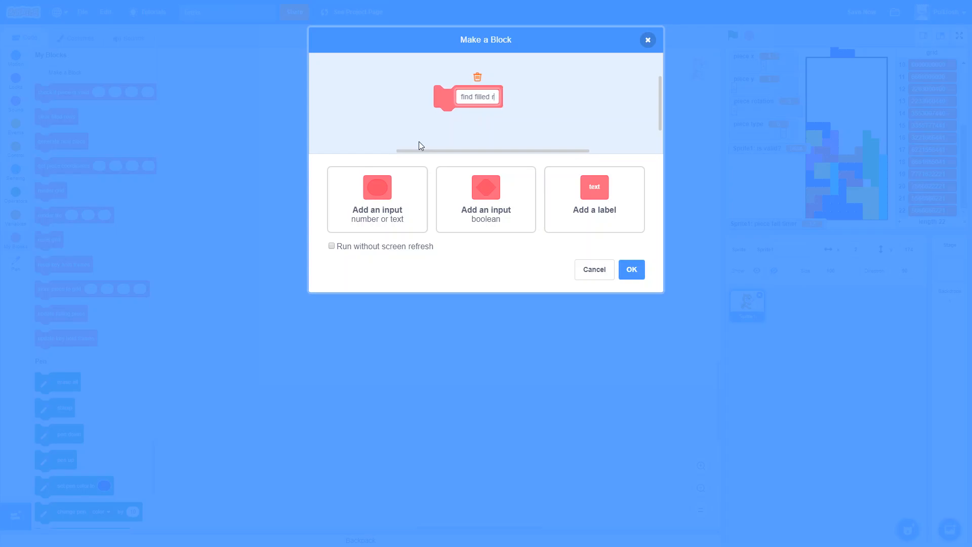
type("ows")
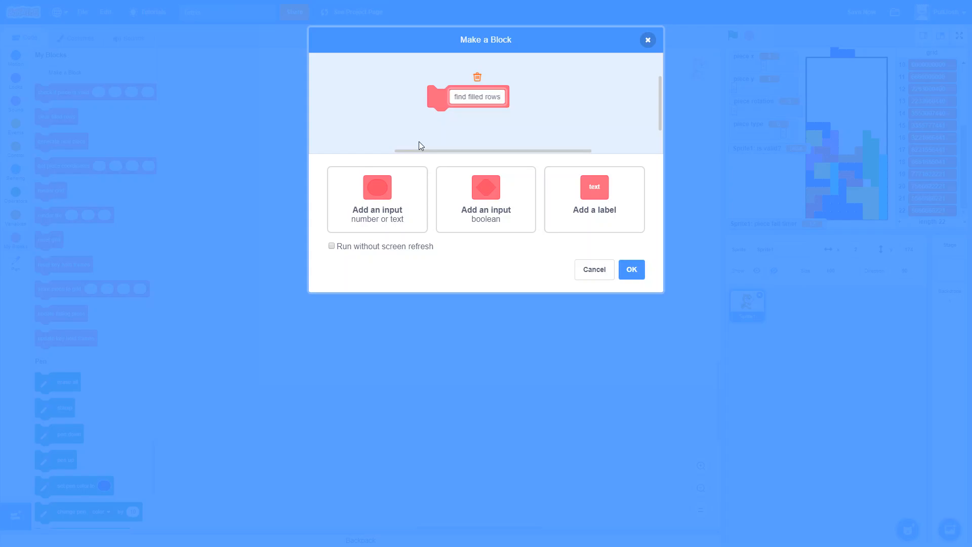
left_click(332, 246)
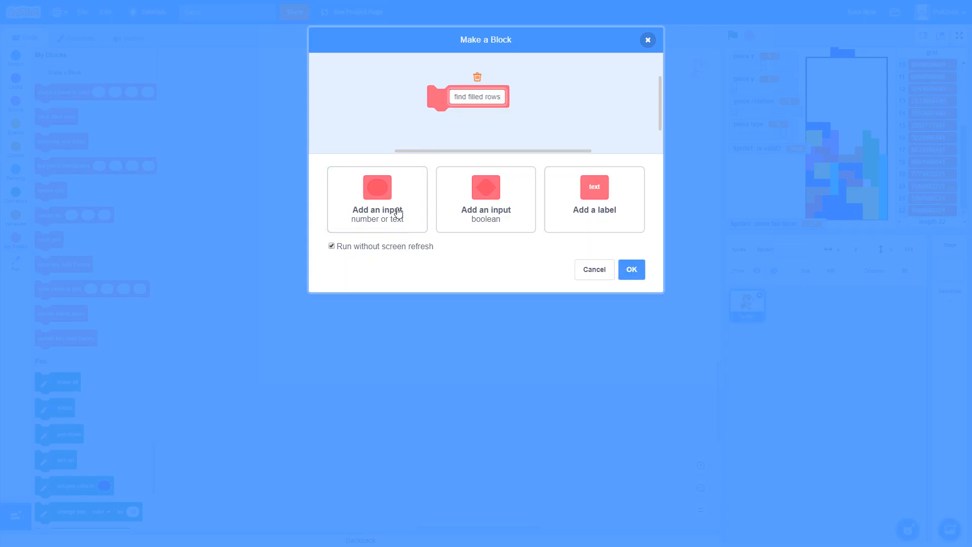
left_click(630, 268)
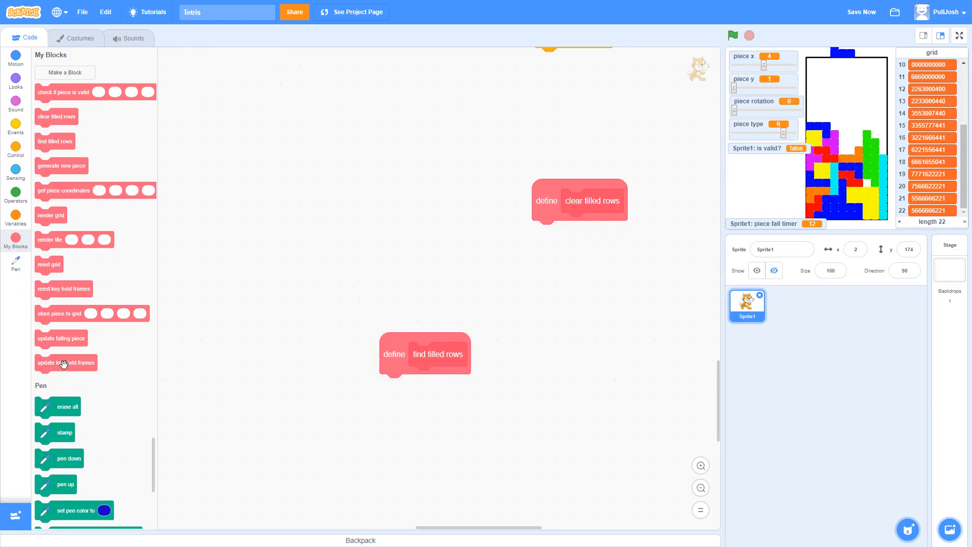
mouse_move(85, 380)
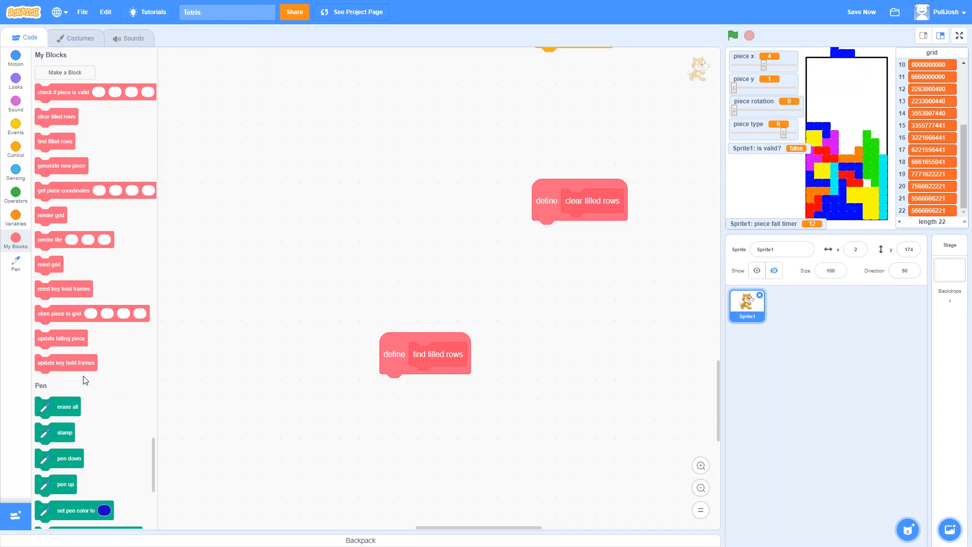
left_click_drag(55, 141, 560, 232)
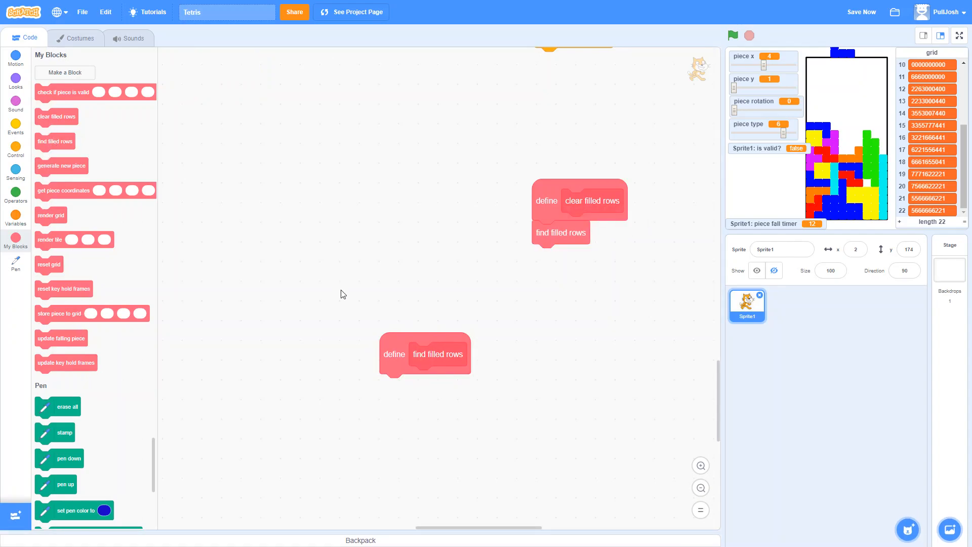
left_click_drag(425, 354, 322, 138)
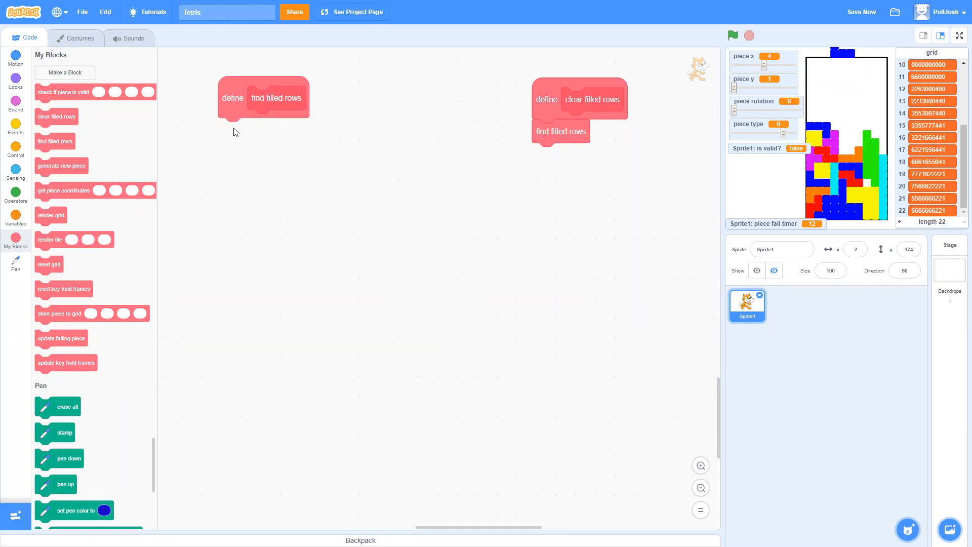
Show the Variables category and scroll to review the grid list's 22 rows.
left_click(15, 215)
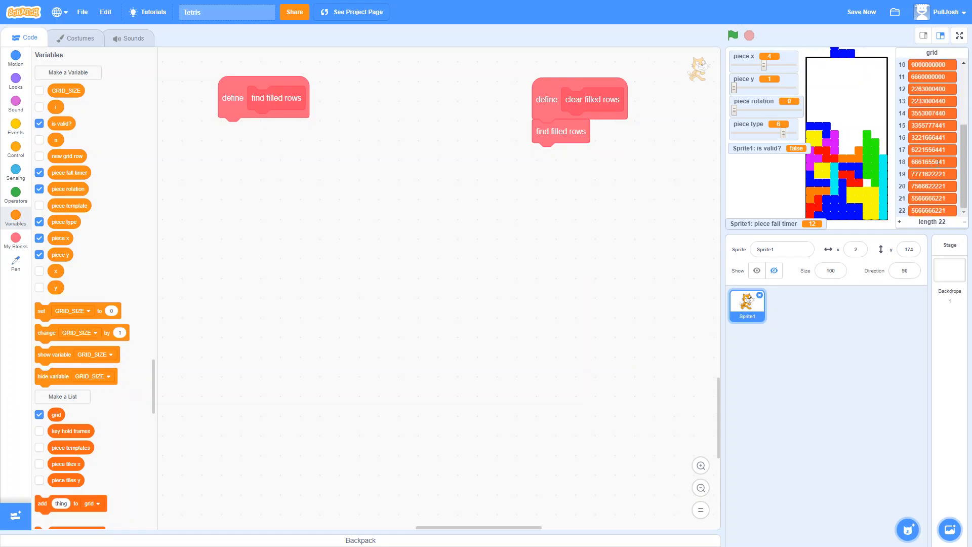
scroll("up", 3)
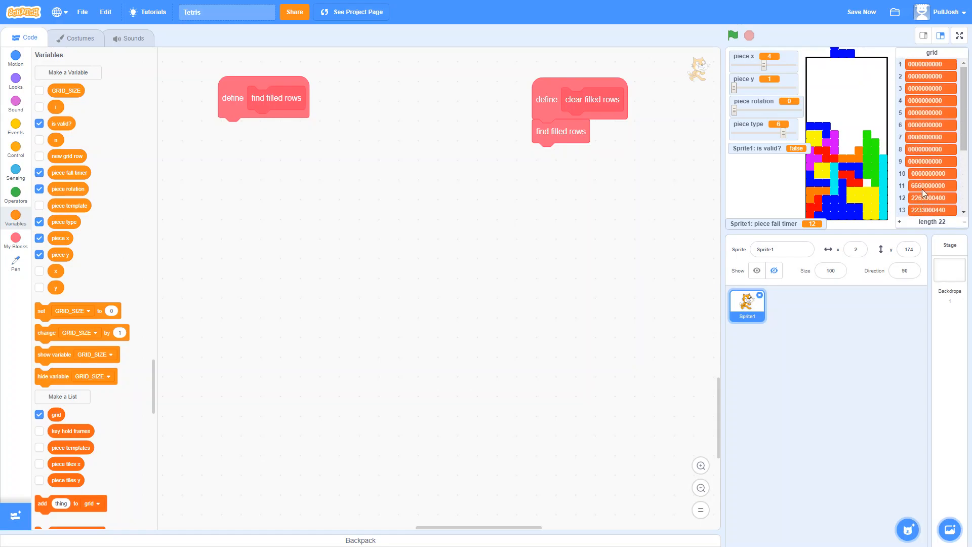
scroll("down", 3)
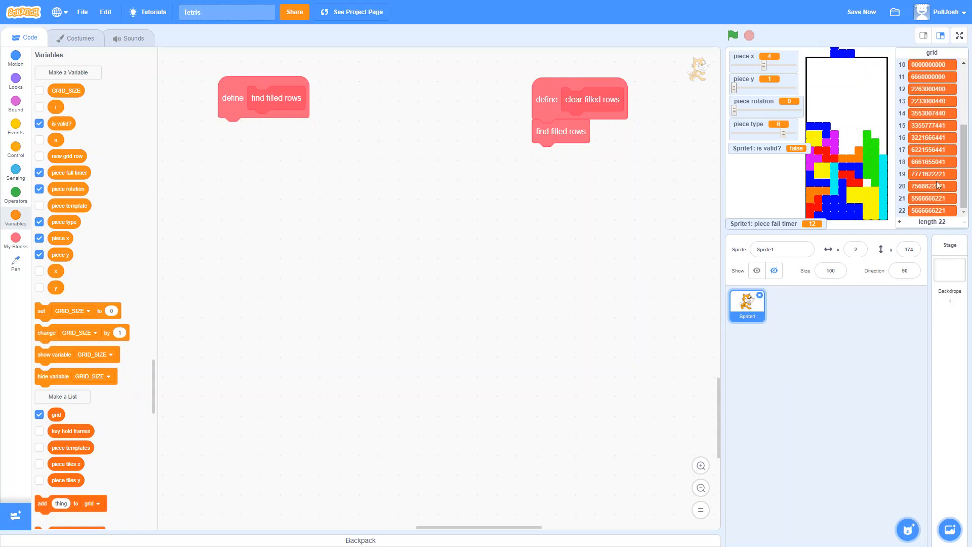
mouse_move(129, 217)
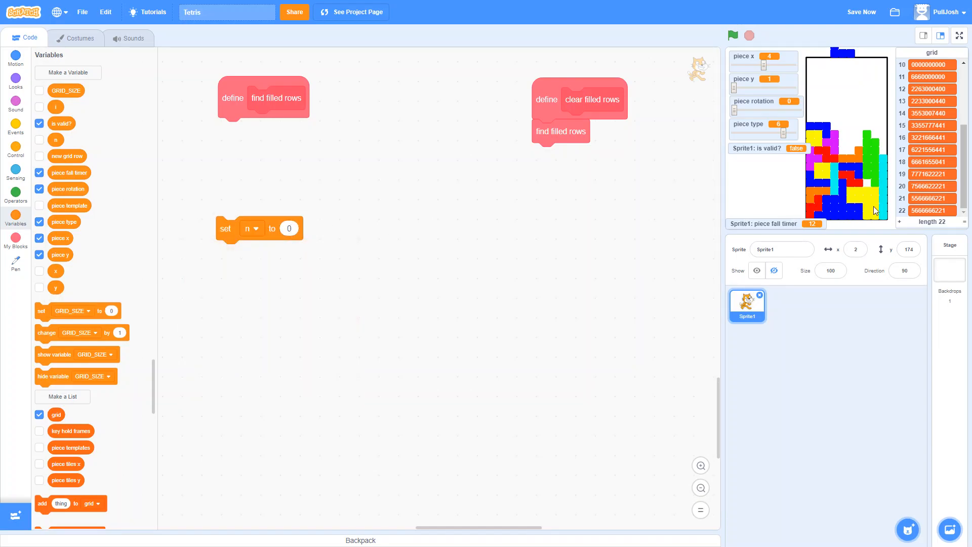
mouse_move(897, 210)
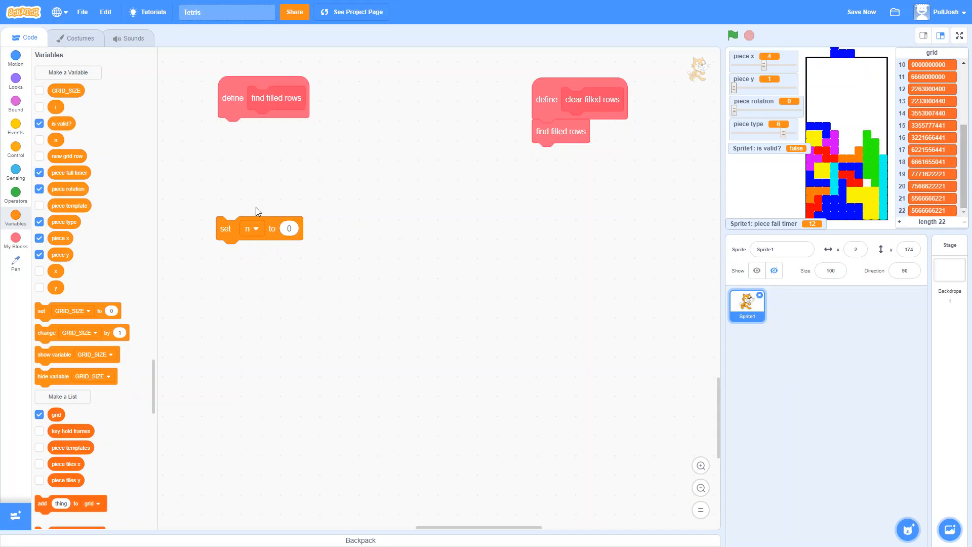
mouse_move(96, 80)
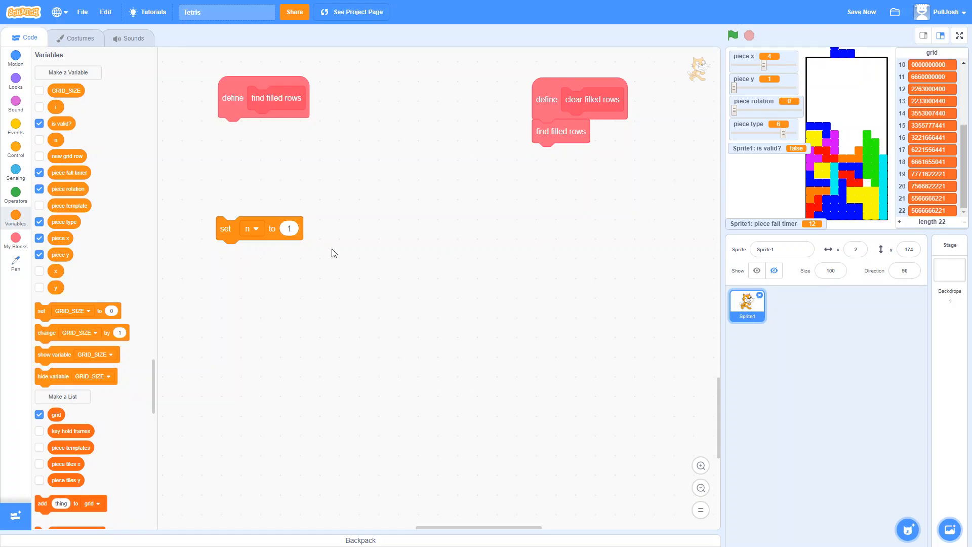
mouse_move(818, 184)
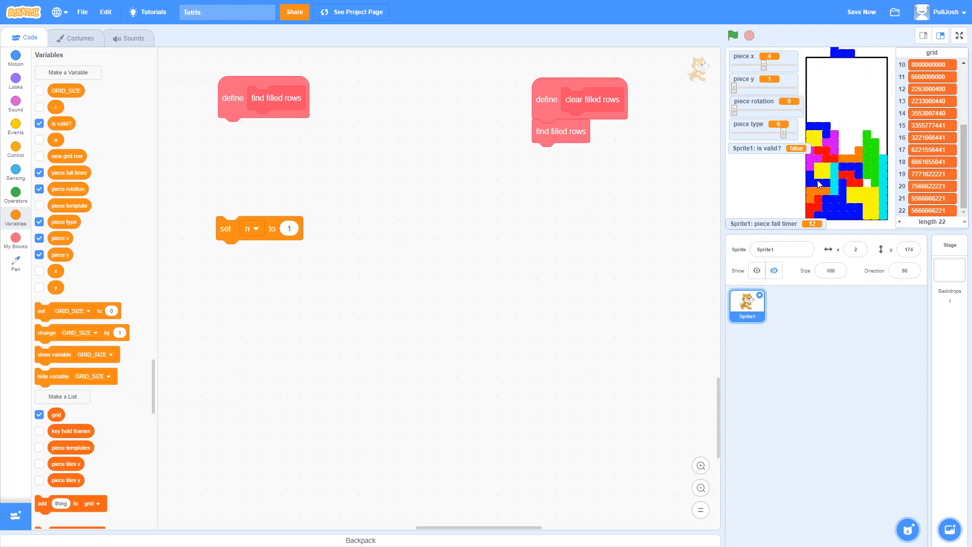
mouse_move(121, 179)
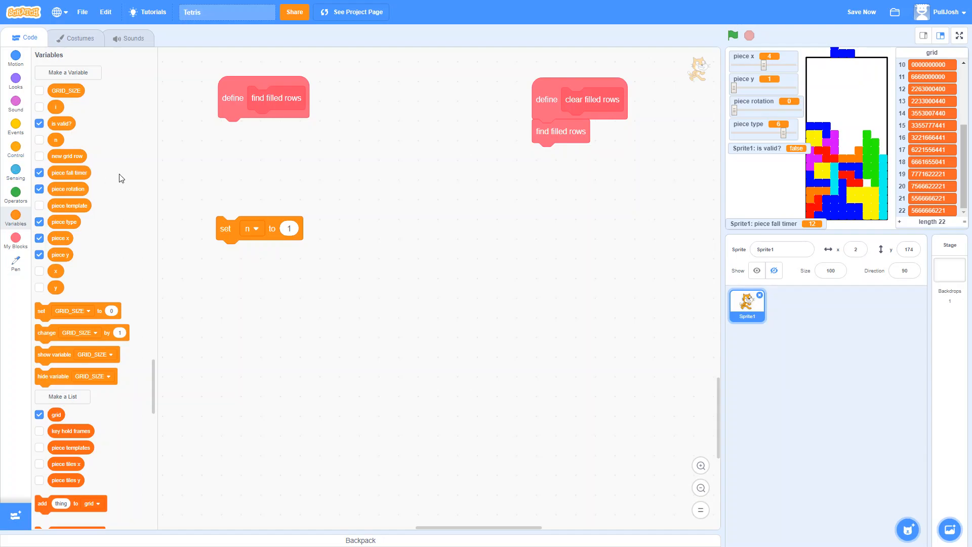
Build a 'letter n of item 22 of grid' reporter.
scroll("down", 3)
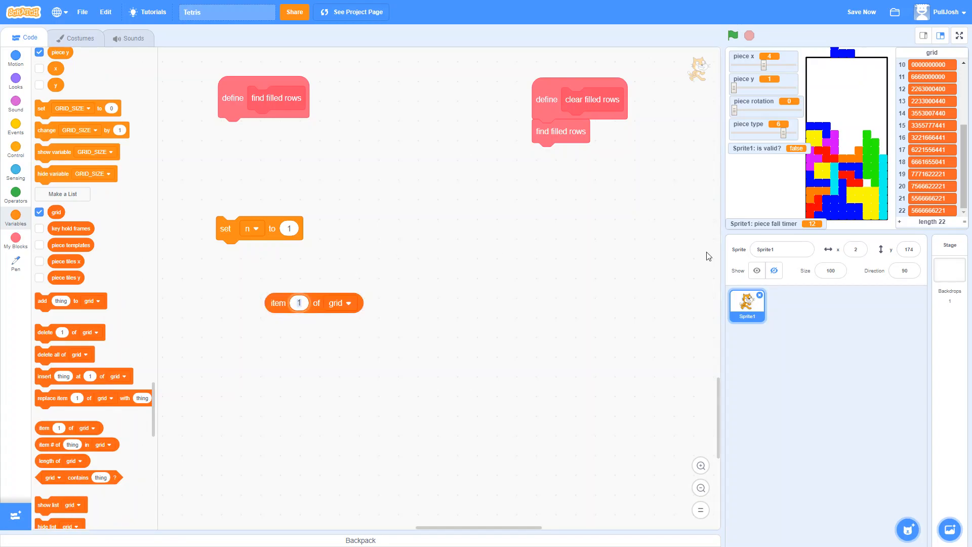
mouse_move(479, 248)
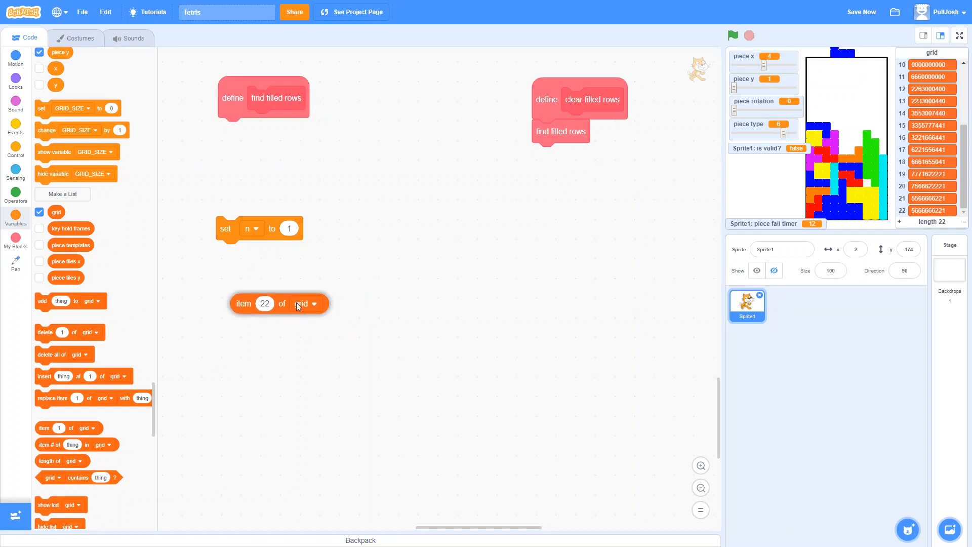
left_click_drag(298, 303, 315, 308)
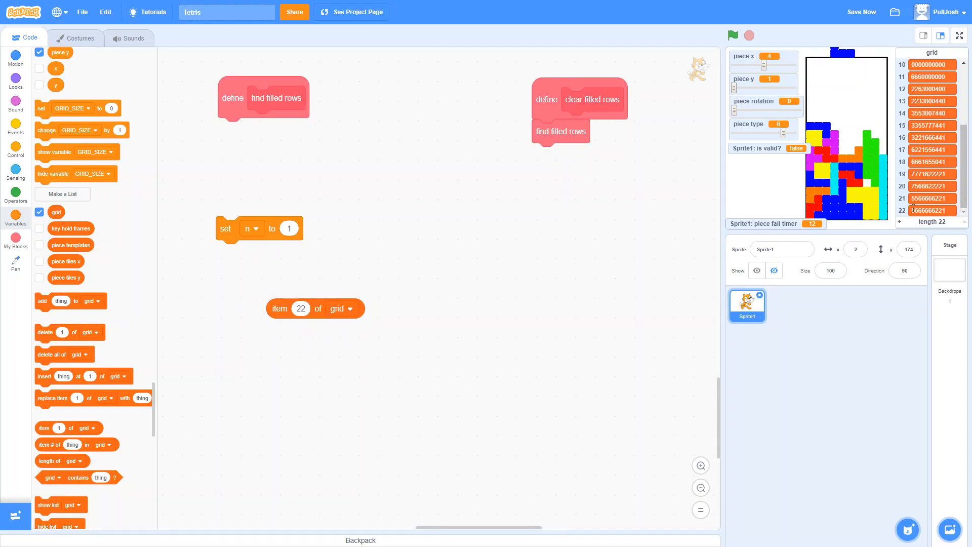
left_click(14, 190)
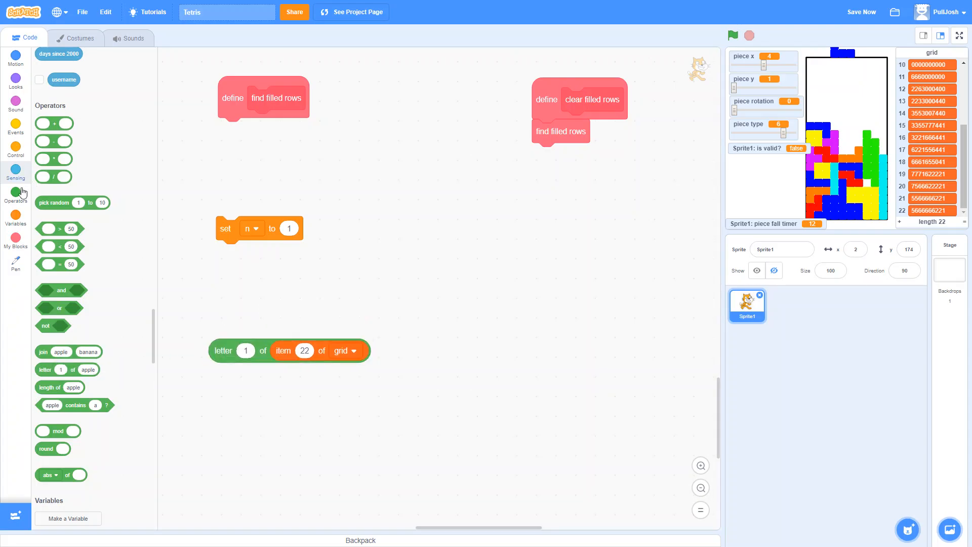
left_click(15, 217)
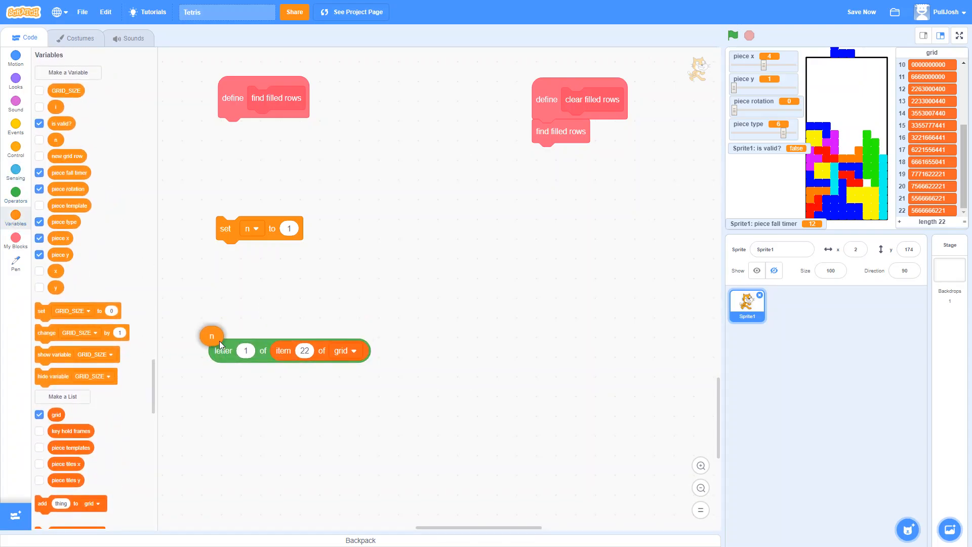
left_click_drag(211, 335, 328, 299)
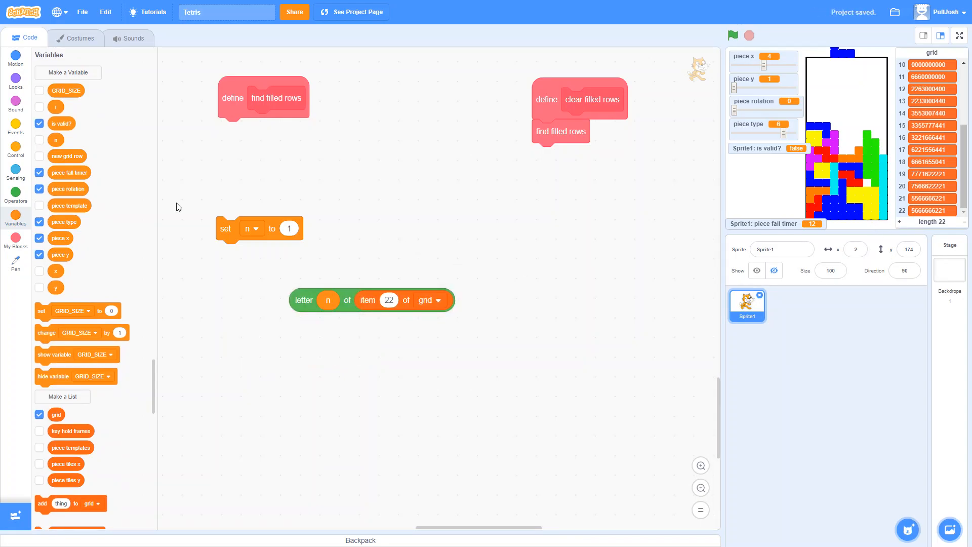
Wrap the letter-equals-0 check in an if-then block and begin making a new variable.
left_click(15, 195)
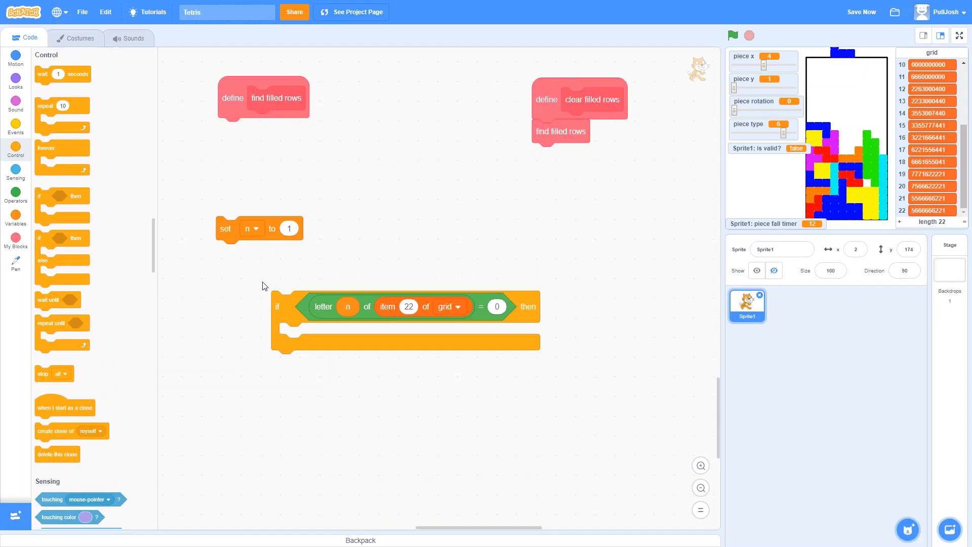
left_click_drag(277, 307, 266, 293)
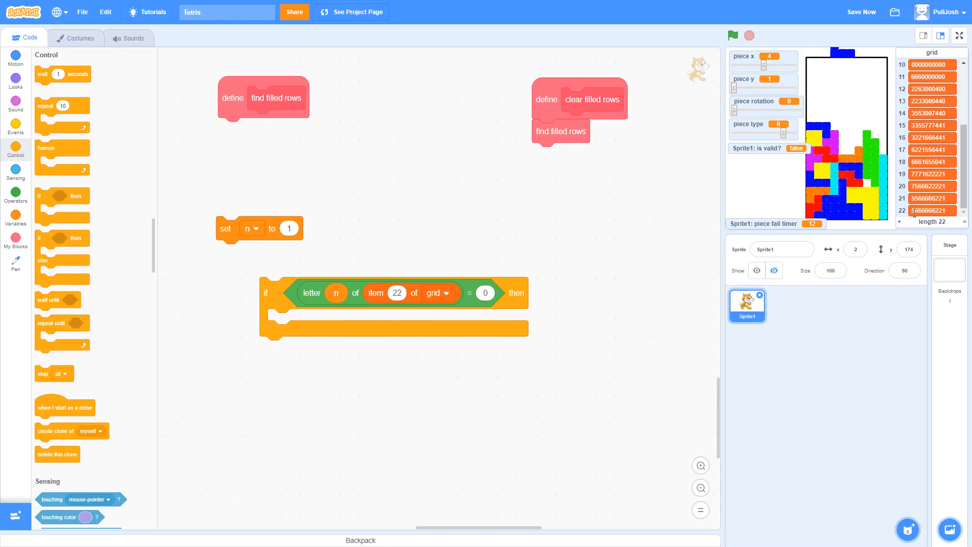
mouse_move(347, 280)
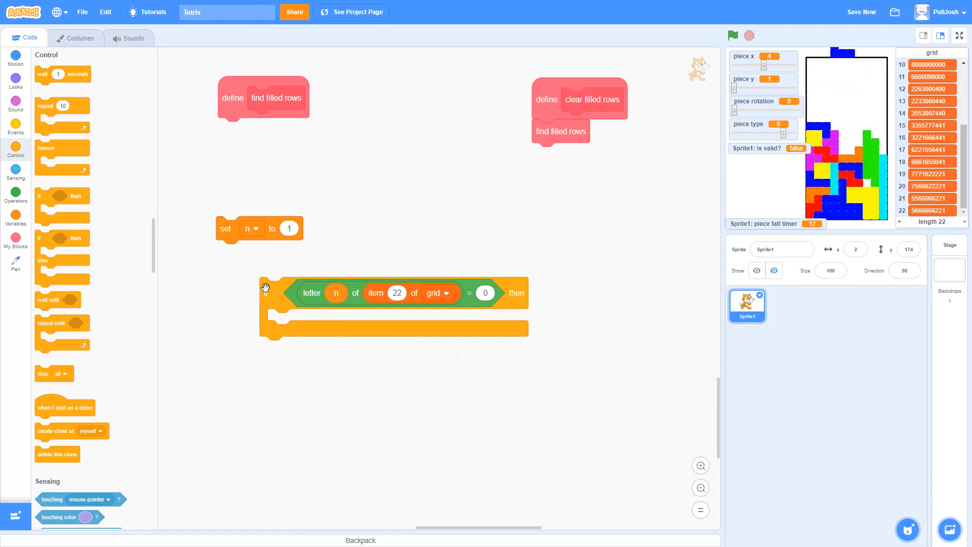
left_click_drag(265, 287, 280, 301)
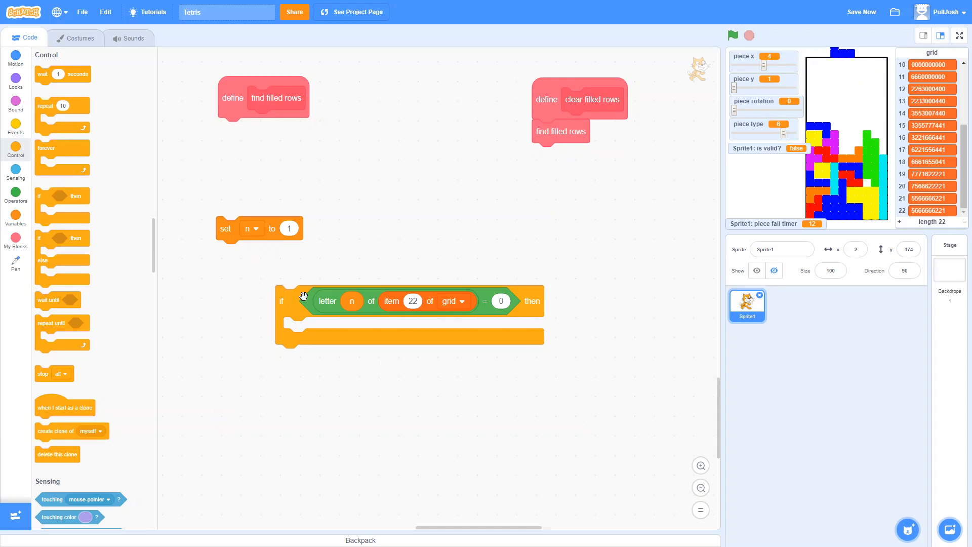
left_click(15, 219)
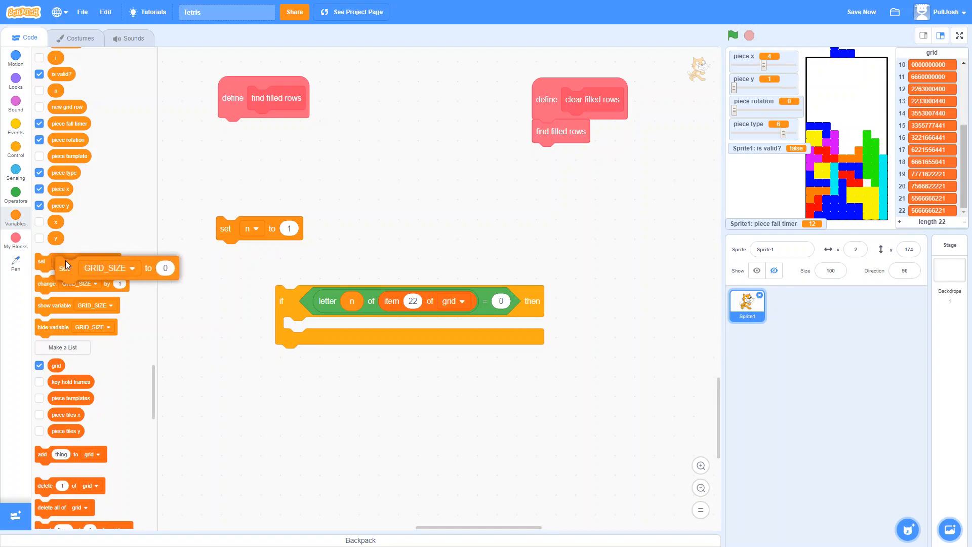
left_click(69, 124)
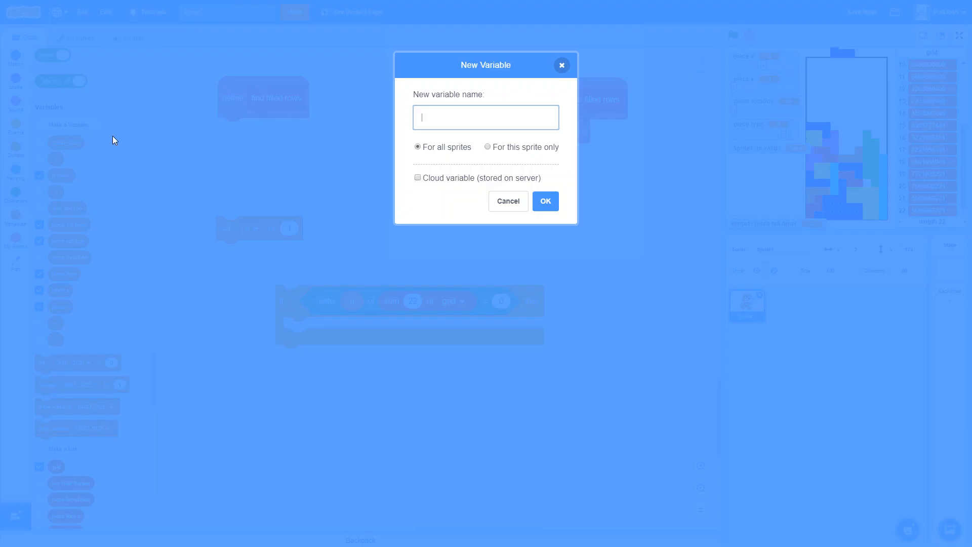
Create the 'is filled?' variable and point a loose set block at it.
type("is filled")
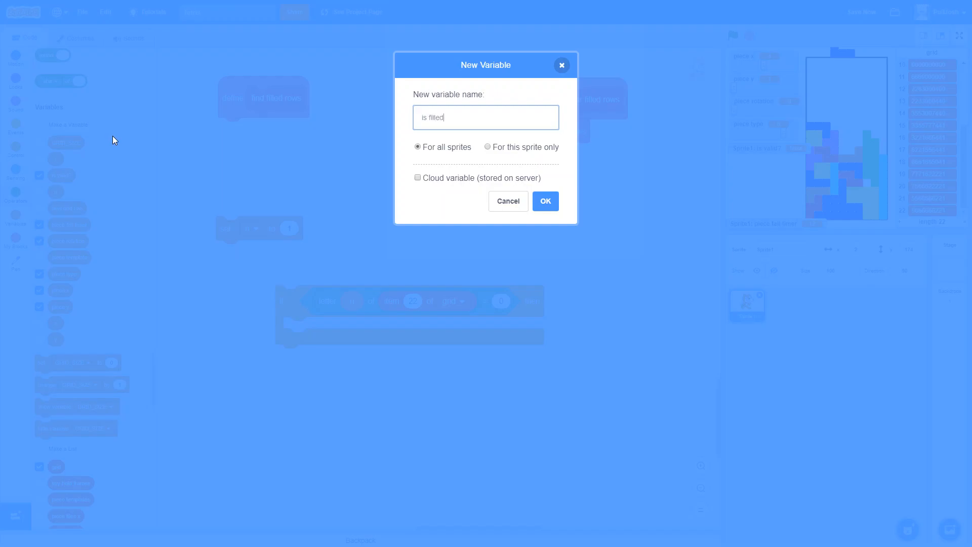
left_click(488, 146)
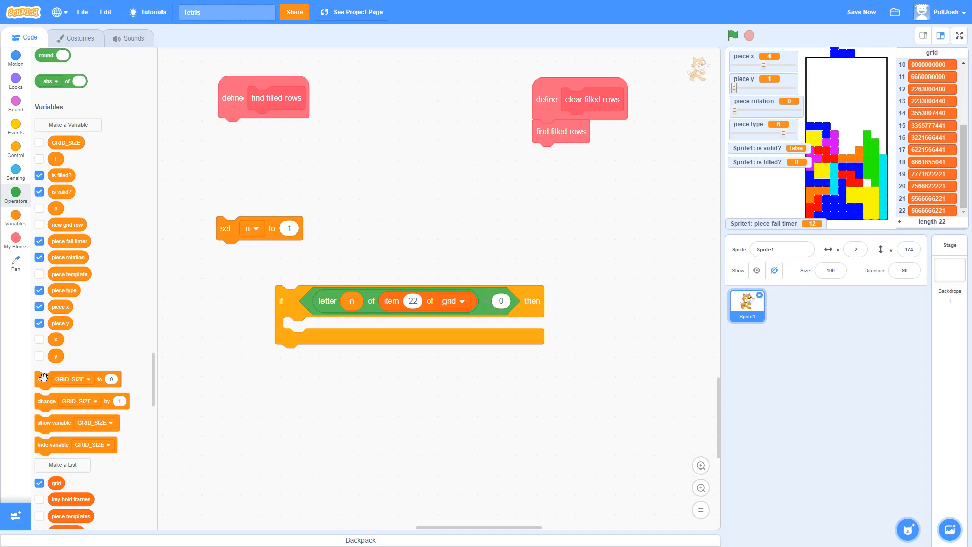
left_click(379, 183)
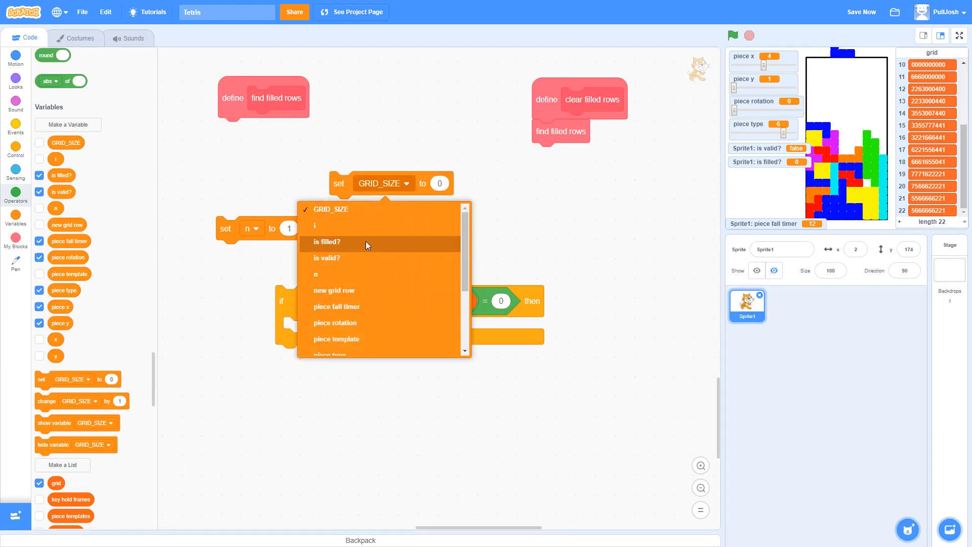
left_click(325, 242)
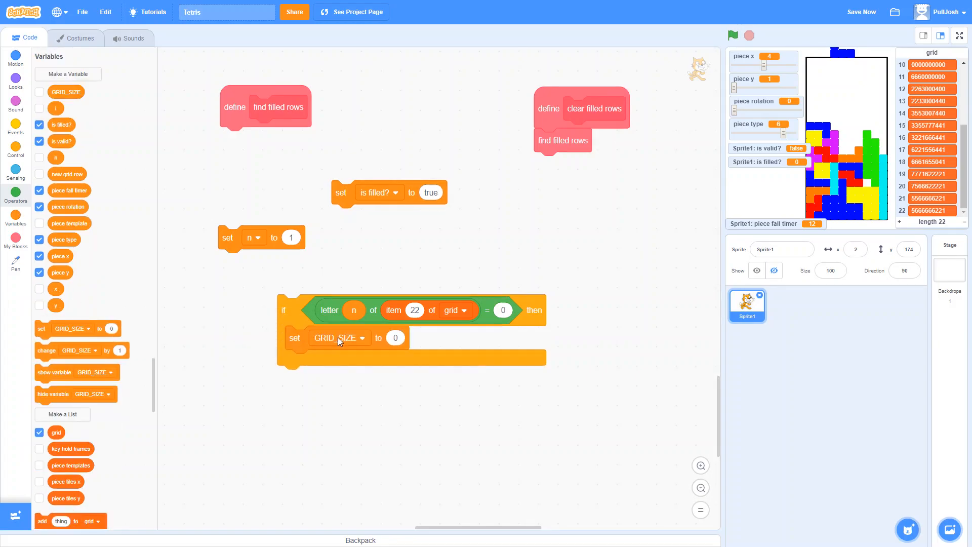
Set is filled? to false inside the if block and reposition set n to 1.
left_click(362, 337)
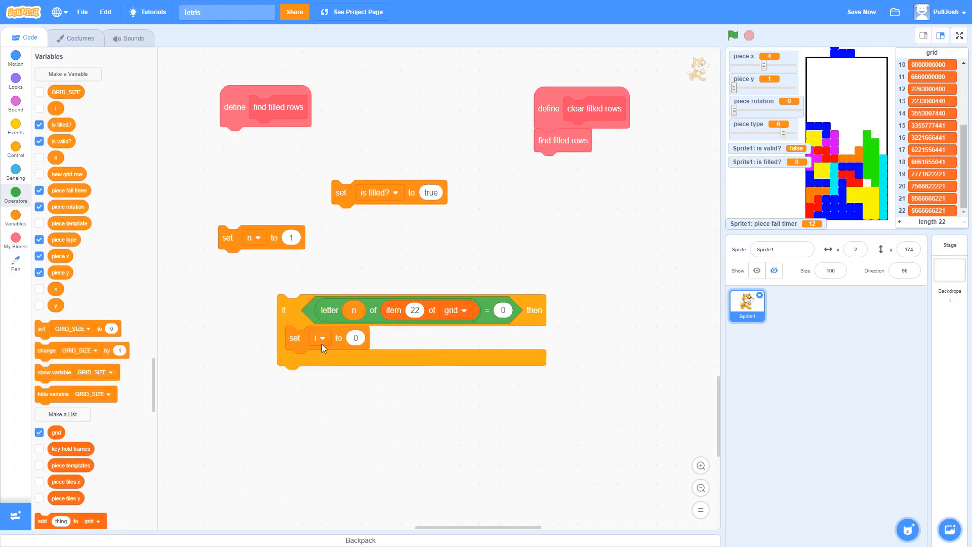
left_click(320, 337)
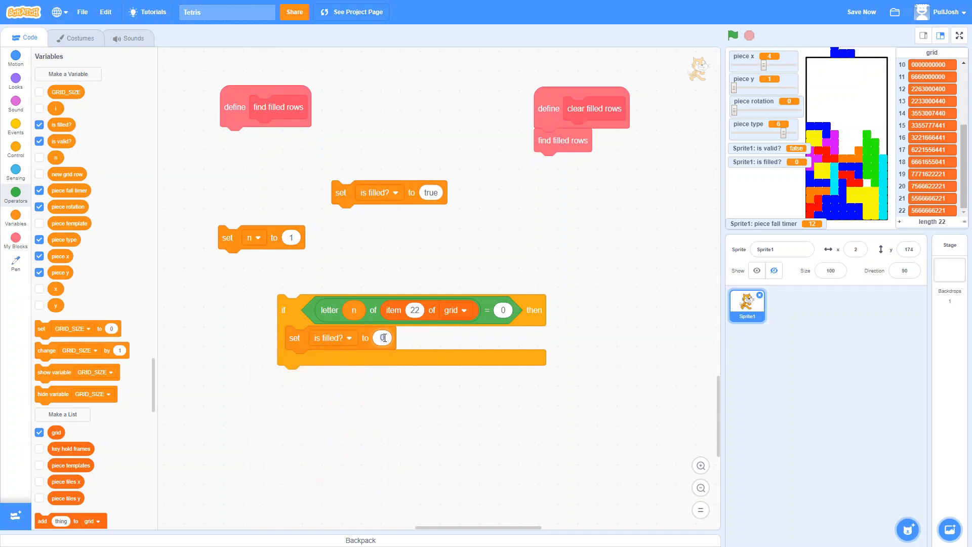
type("false")
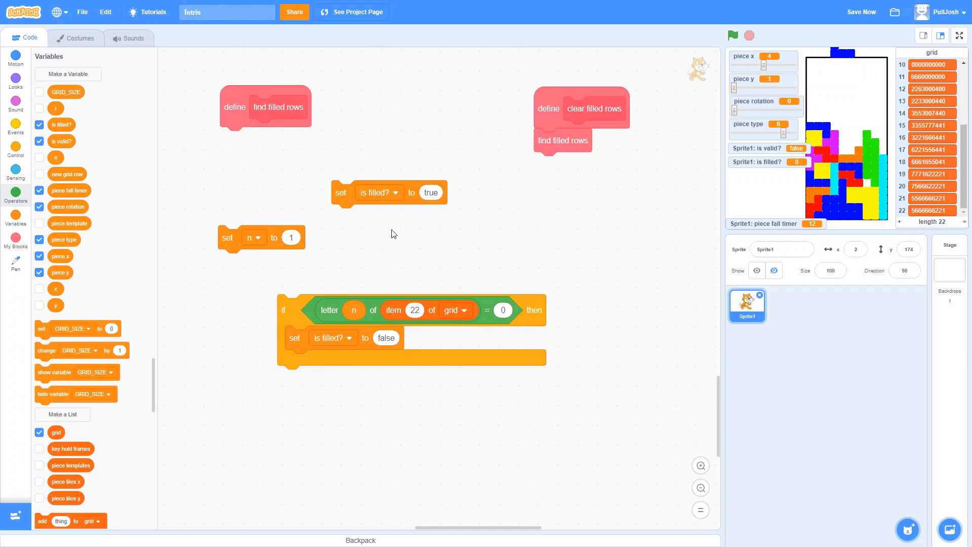
left_click_drag(227, 237, 286, 237)
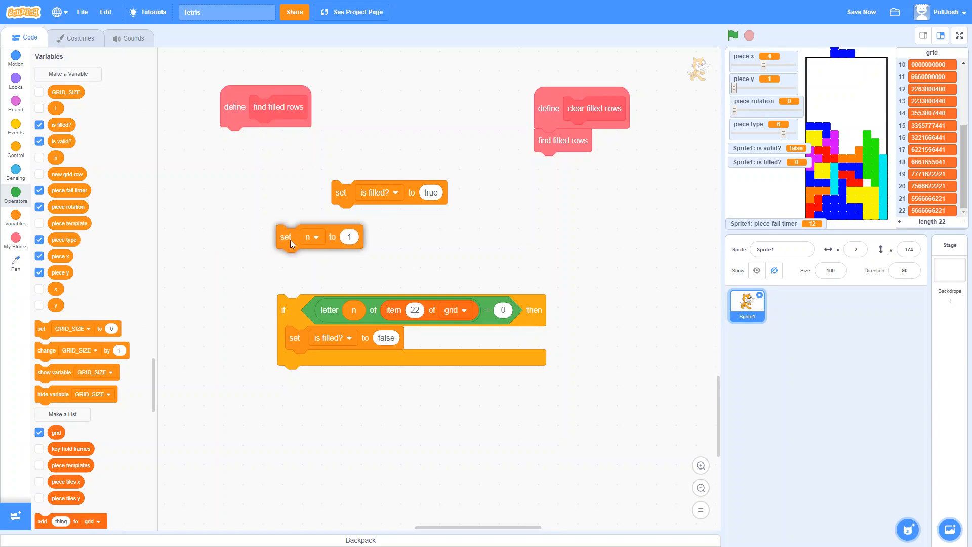
Stack set is filled? to true, set n to 1, and a repeat 10 around the if check.
left_click(15, 147)
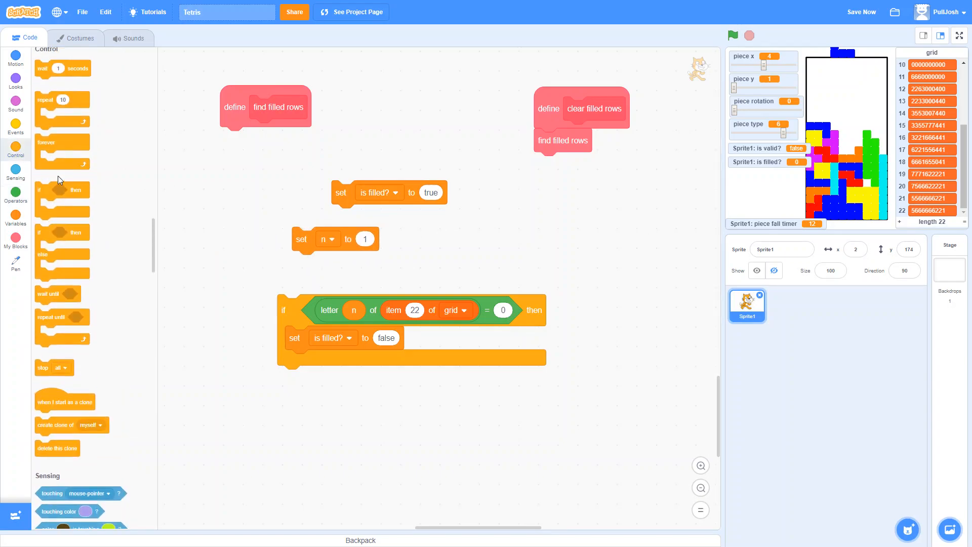
left_click_drag(45, 105, 296, 261)
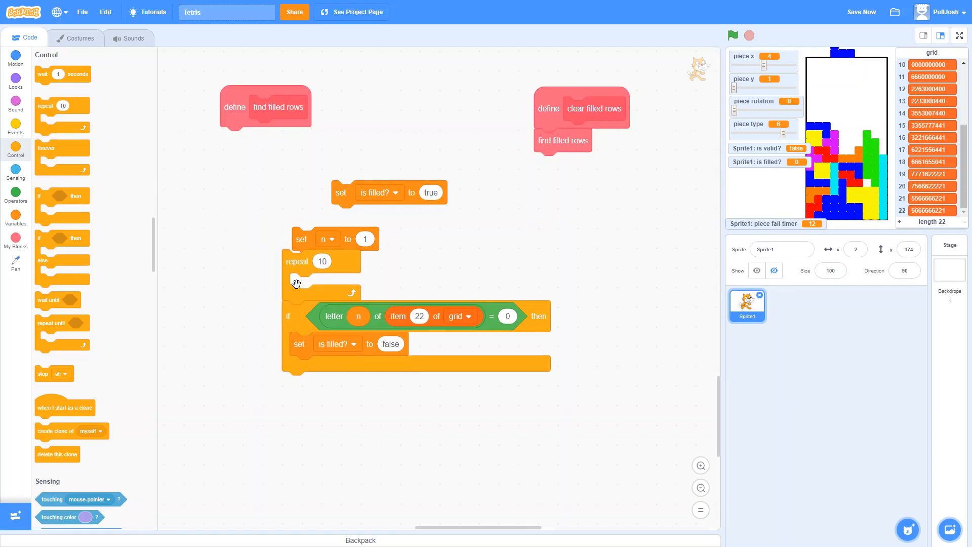
left_click_drag(296, 260, 329, 285)
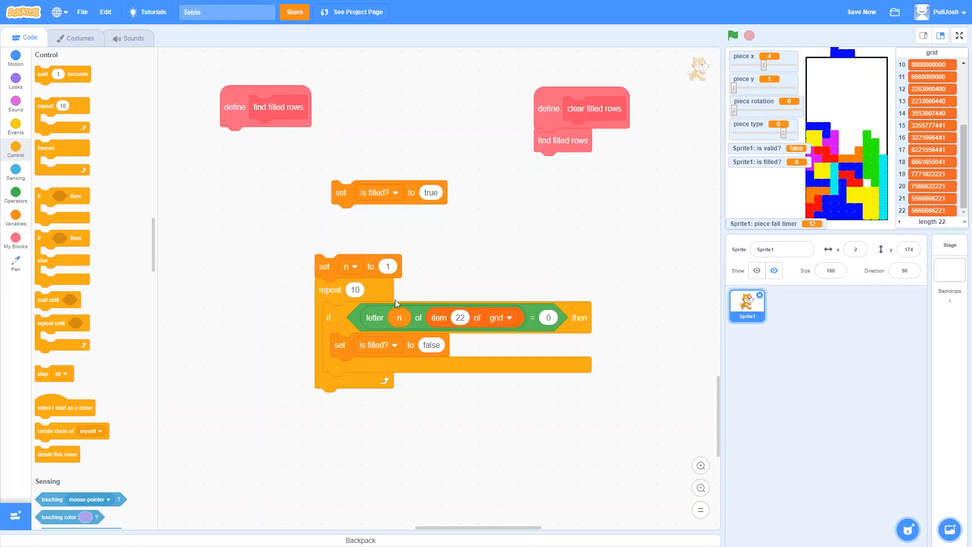
mouse_move(534, 316)
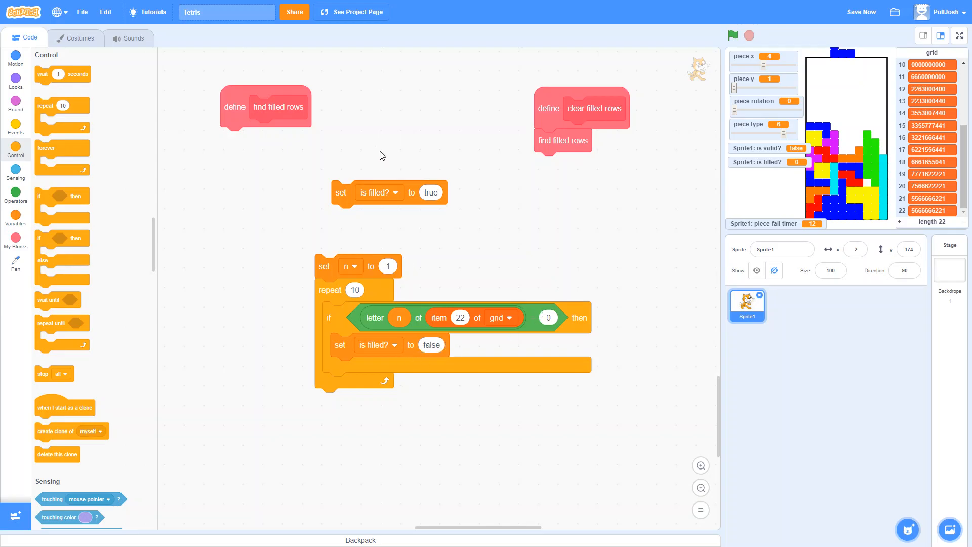
left_click_drag(340, 193, 329, 242)
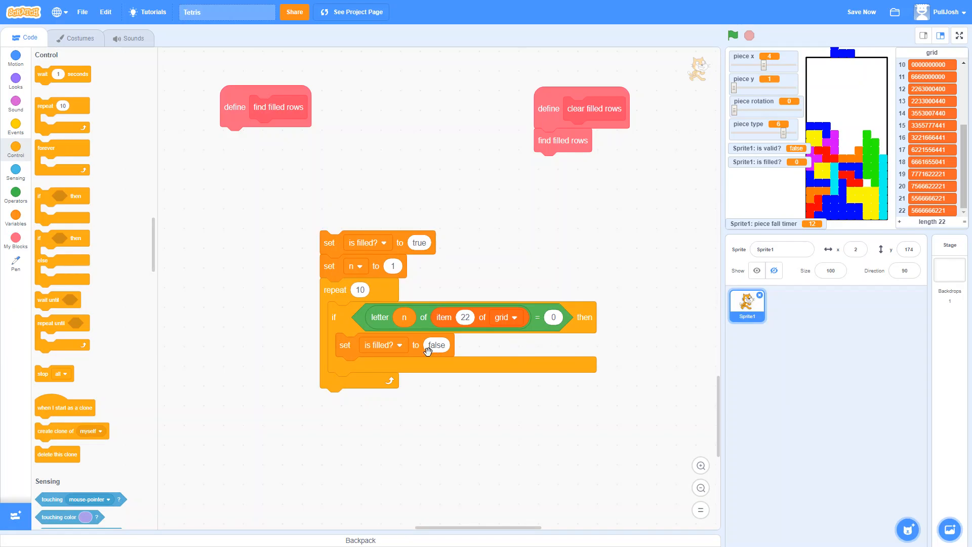
mouse_move(430, 327)
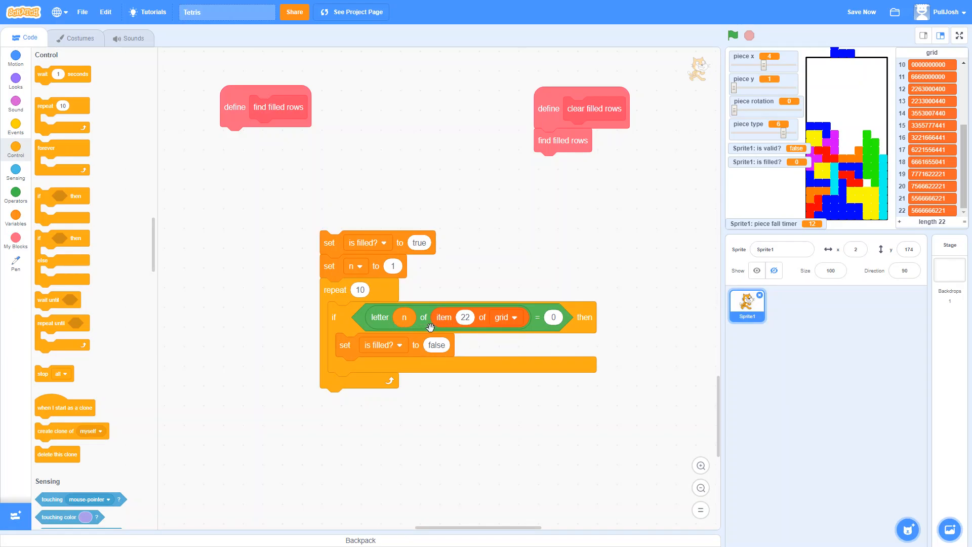
left_click_drag(344, 344, 394, 345)
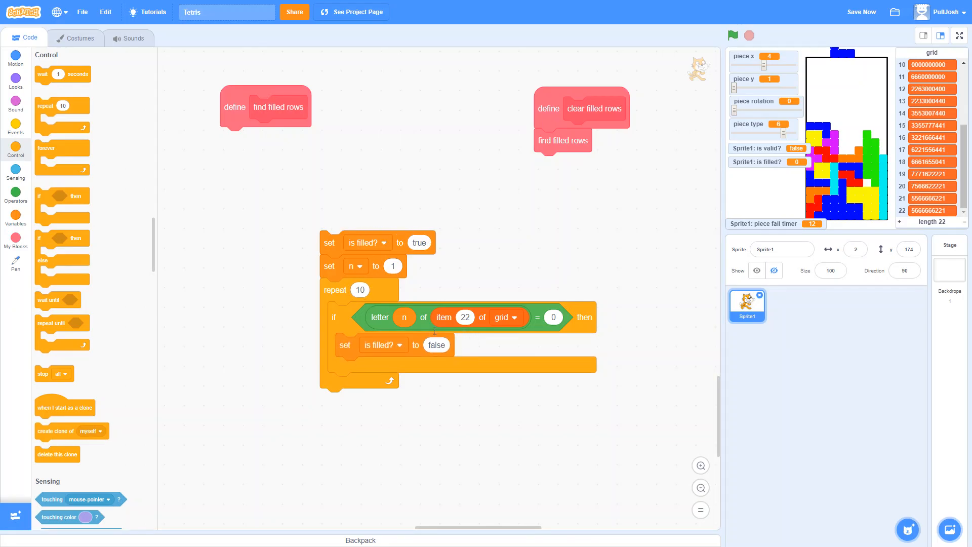
mouse_move(375, 251)
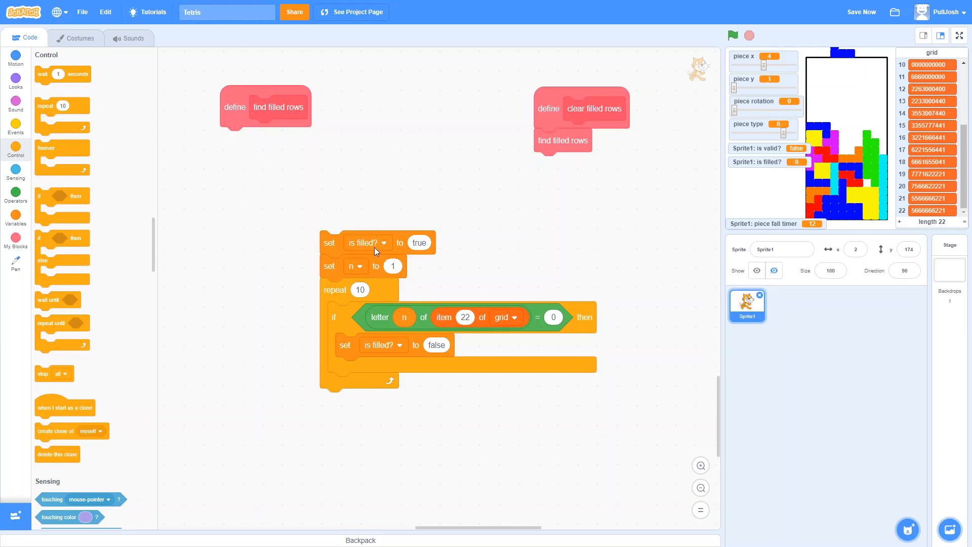
mouse_move(445, 263)
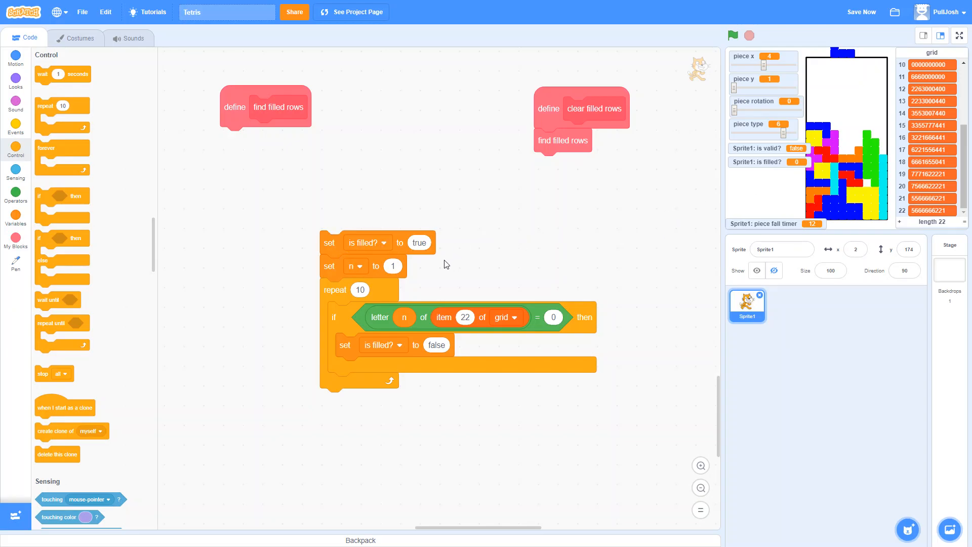
mouse_move(460, 318)
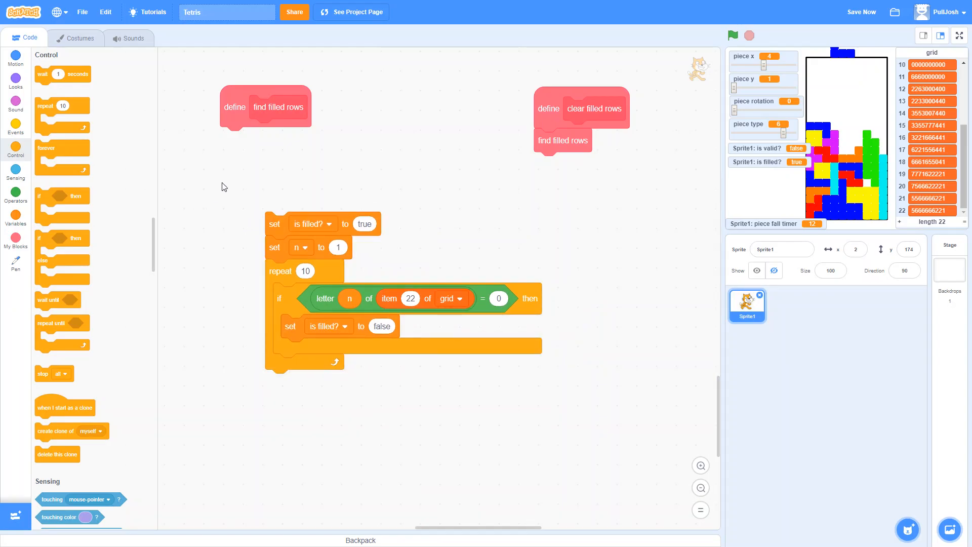
mouse_move(15, 238)
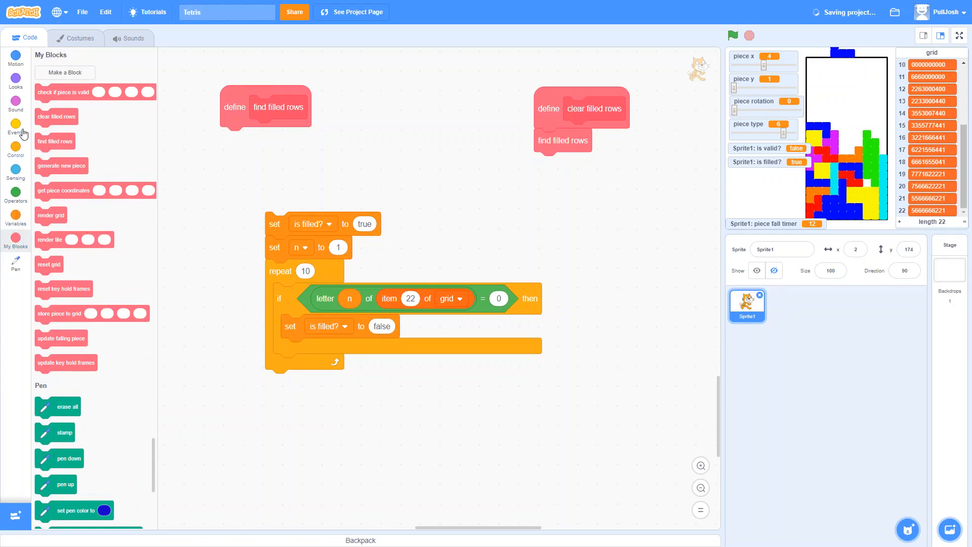
Create a 'filled rows' list for this sprite only.
left_click(16, 214)
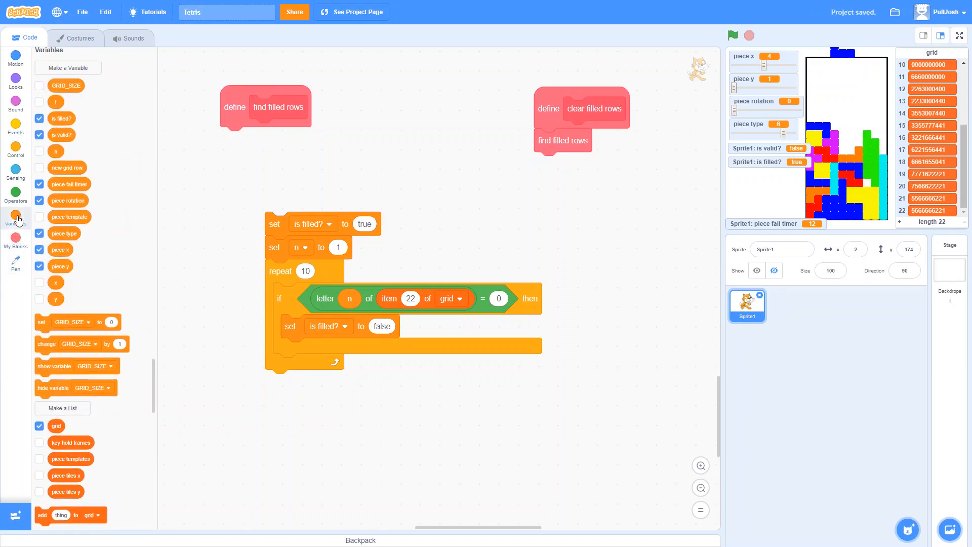
left_click(62, 408)
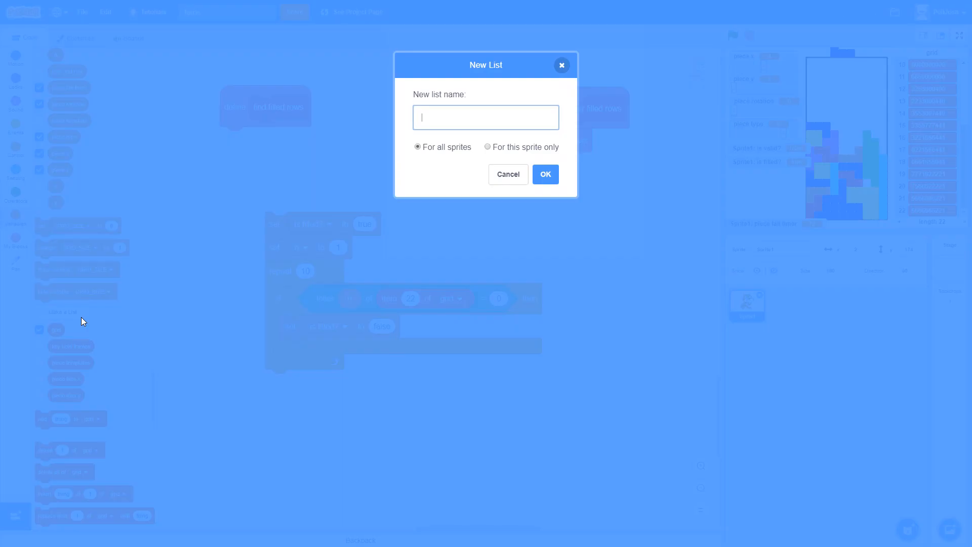
type("filled rows")
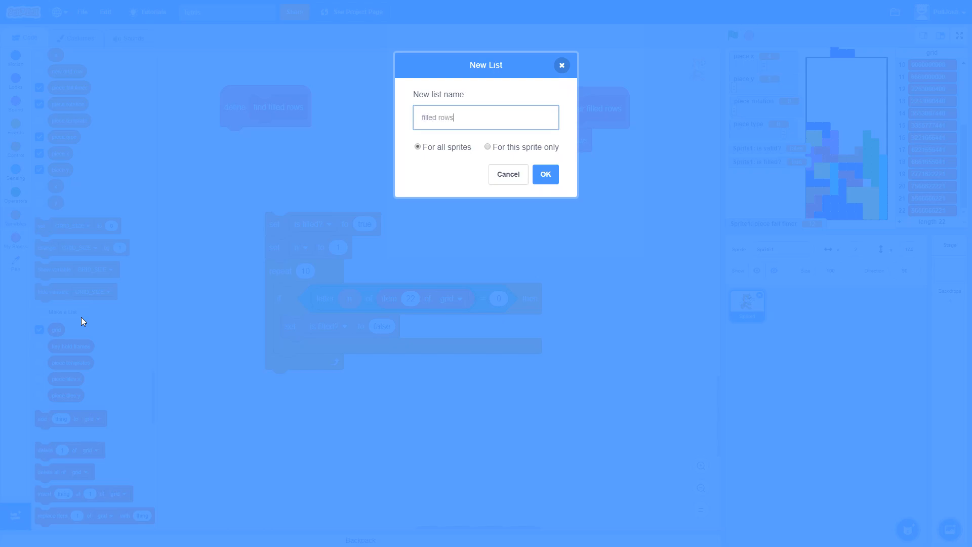
left_click(488, 147)
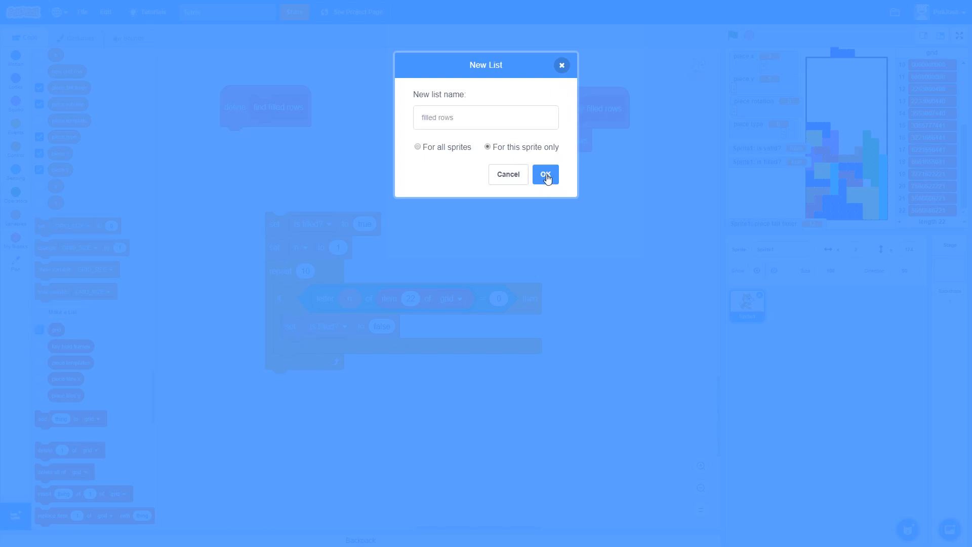
left_click(544, 174)
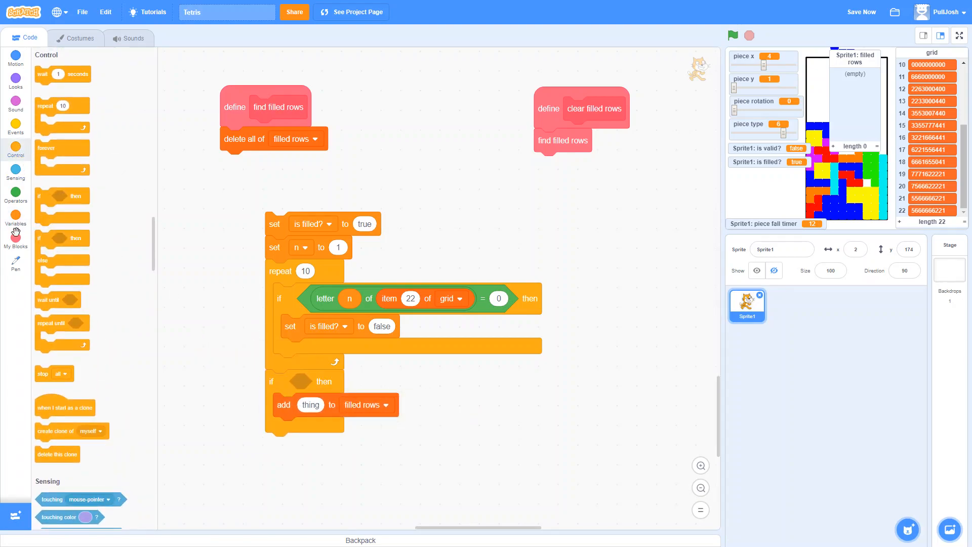
Add a block adding 22 to filled rows and place a set i block.
left_click(15, 191)
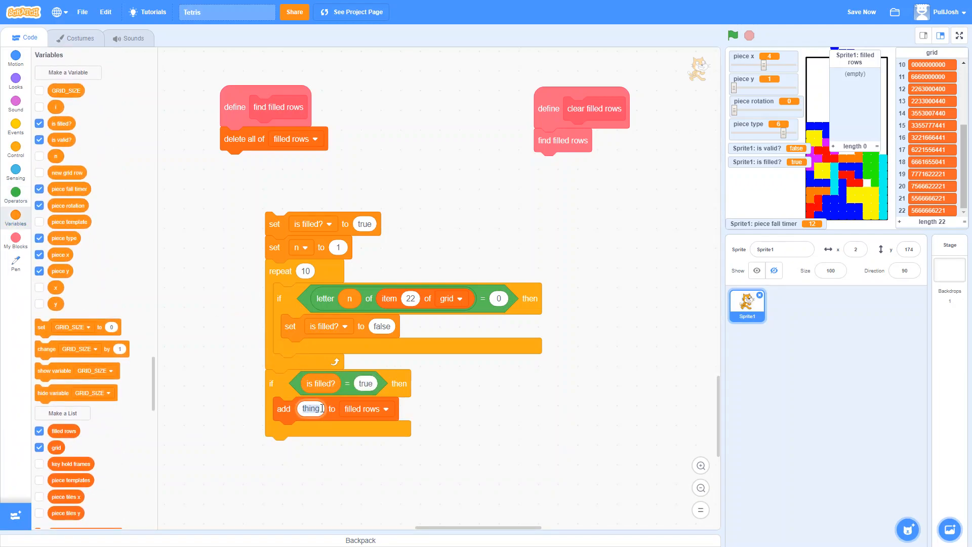
type("22")
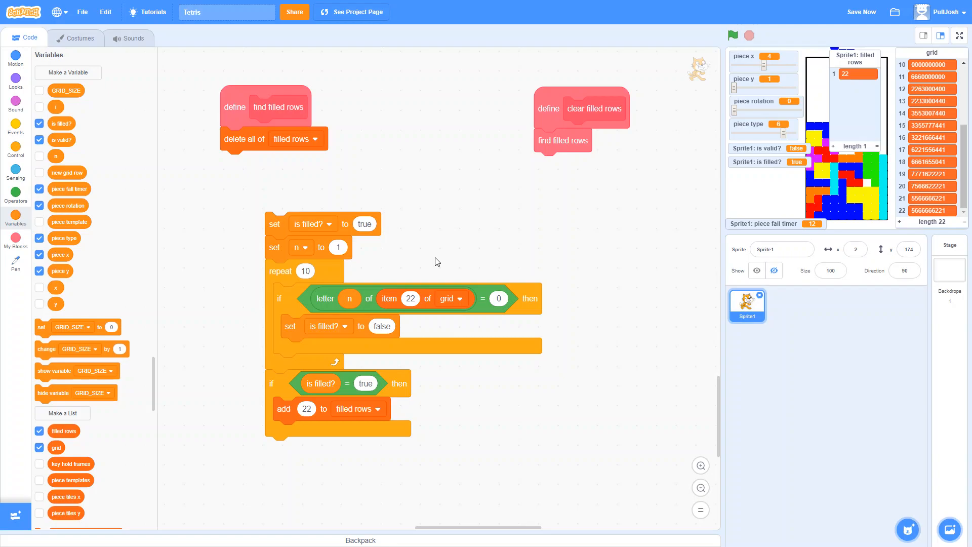
mouse_move(340, 251)
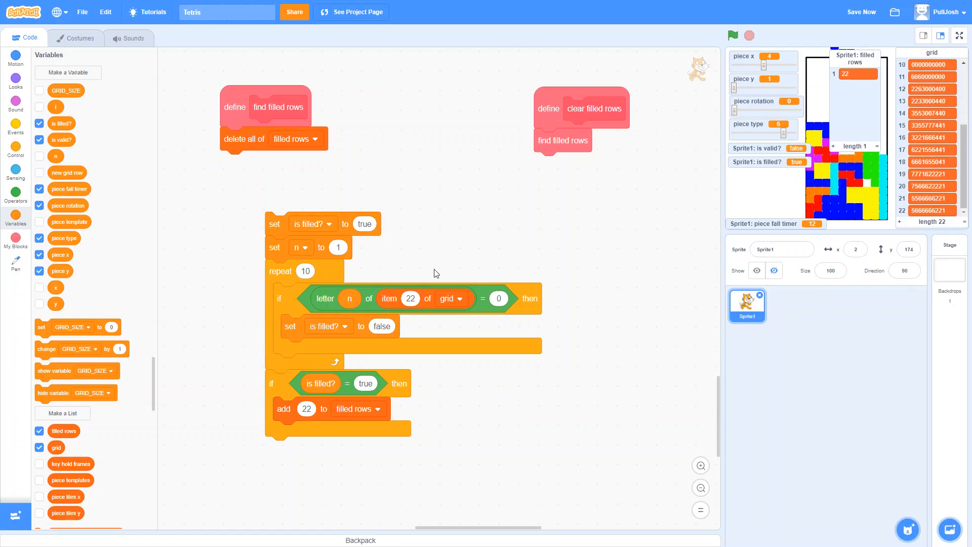
left_click_drag(274, 223, 354, 246)
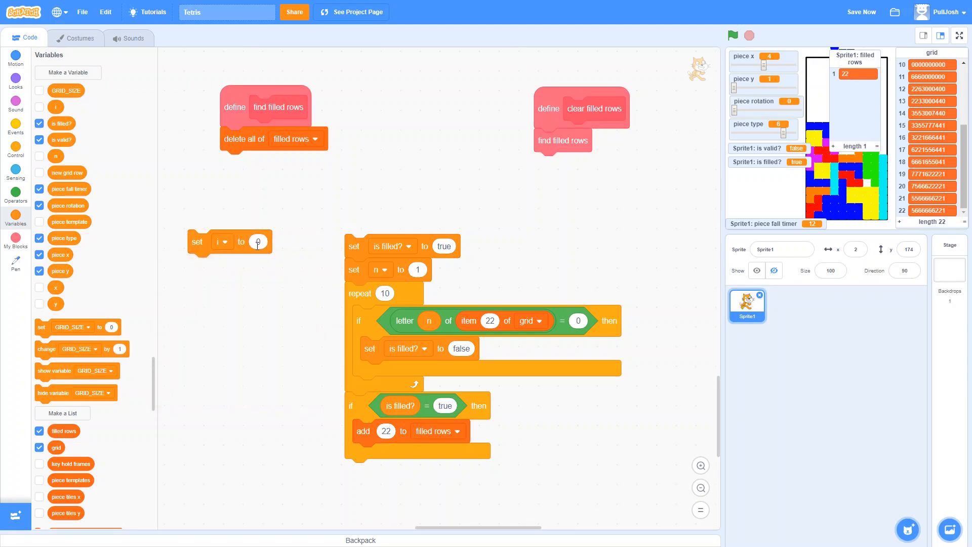
Set i to 1 and wrap the row check in repeat 22 with change i by 1, using item i.
type("1")
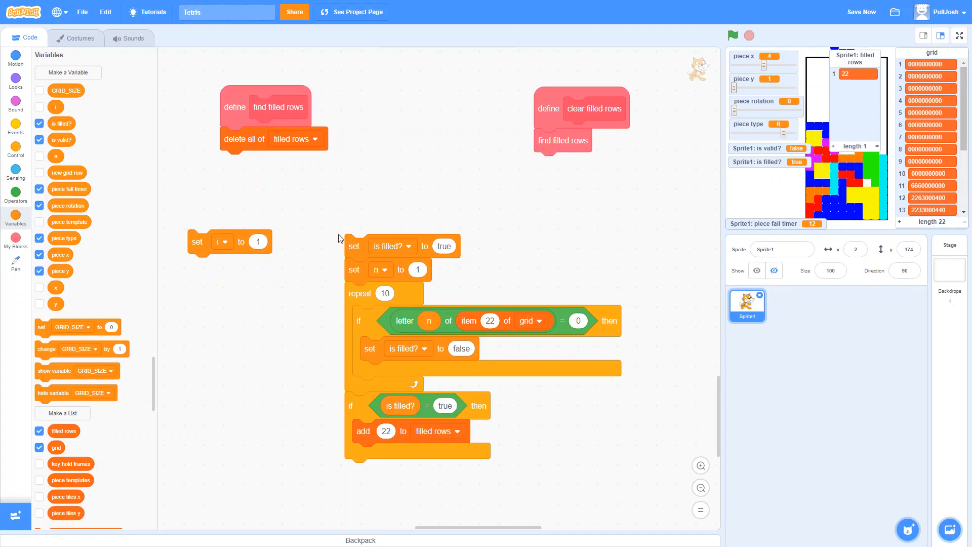
left_click(16, 143)
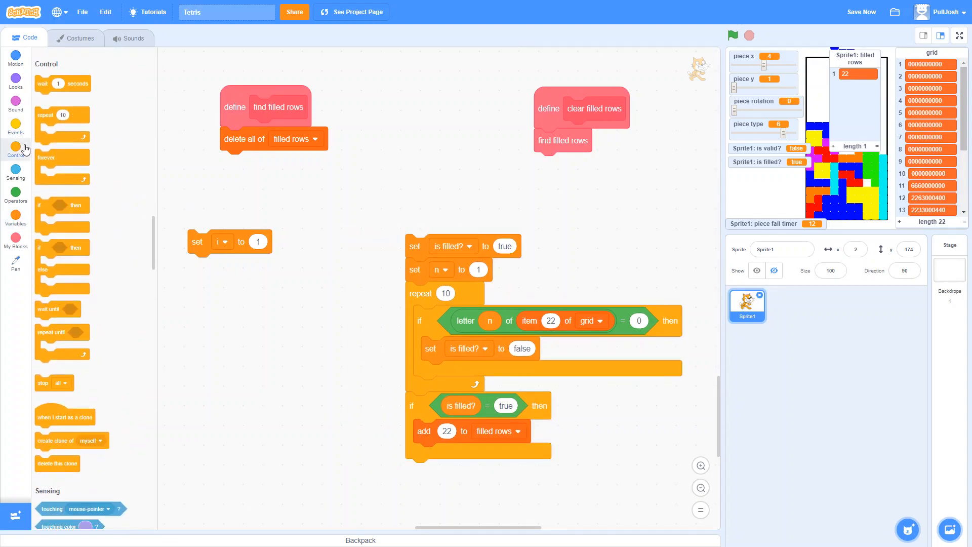
left_click_drag(62, 115, 228, 265)
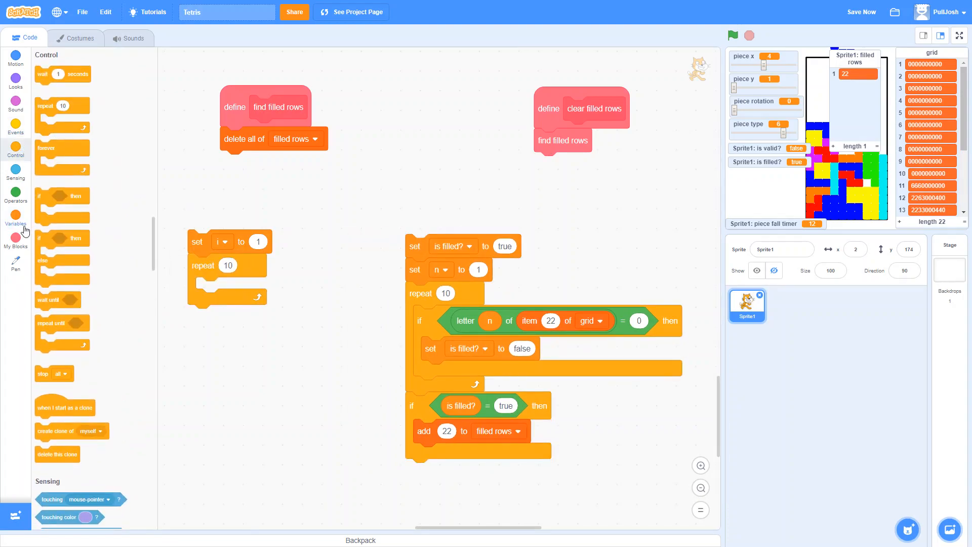
left_click(15, 215)
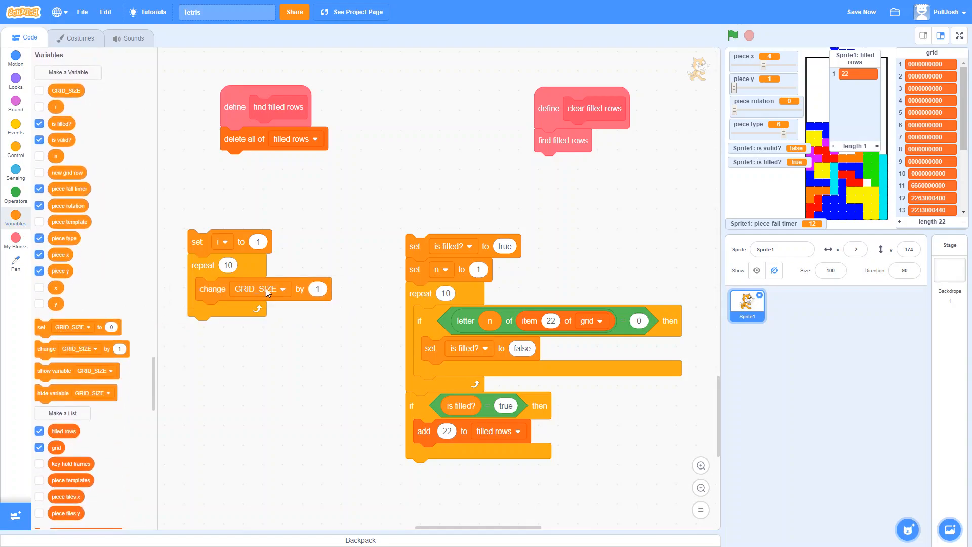
left_click(284, 288)
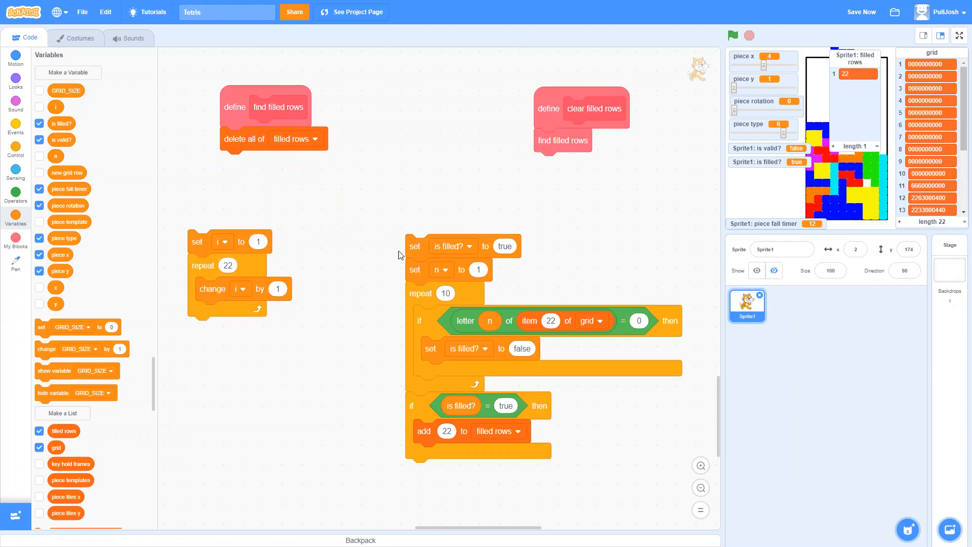
left_click_drag(414, 246, 390, 235)
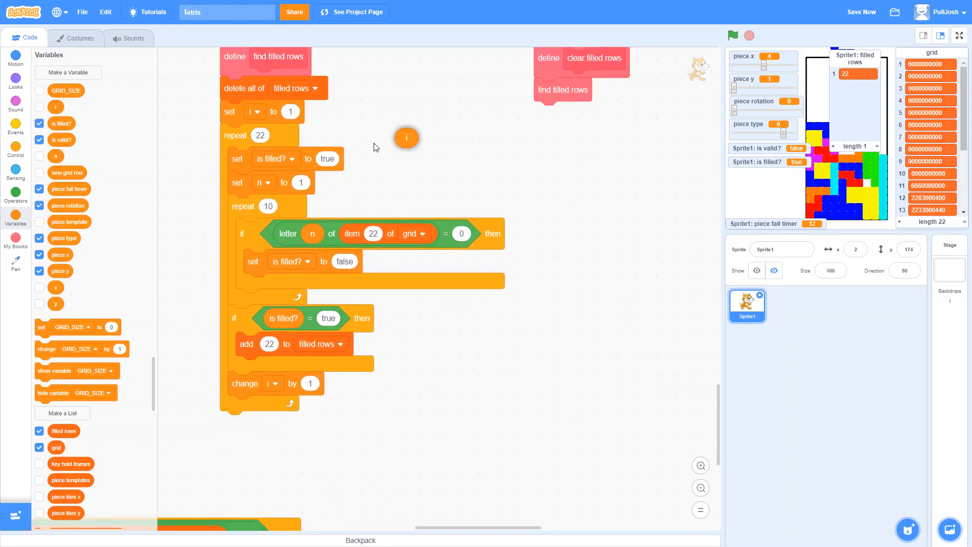
left_click_drag(406, 137, 401, 185)
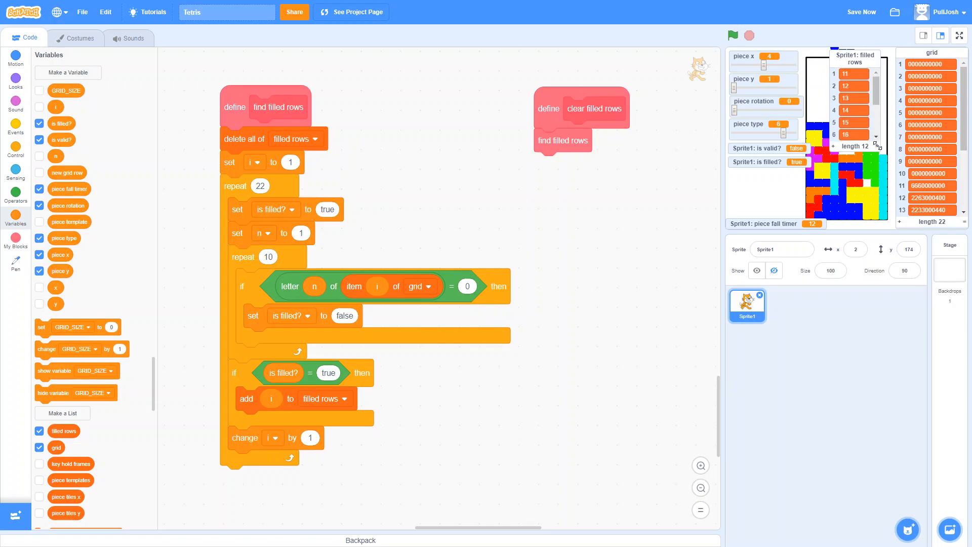
mouse_move(862, 133)
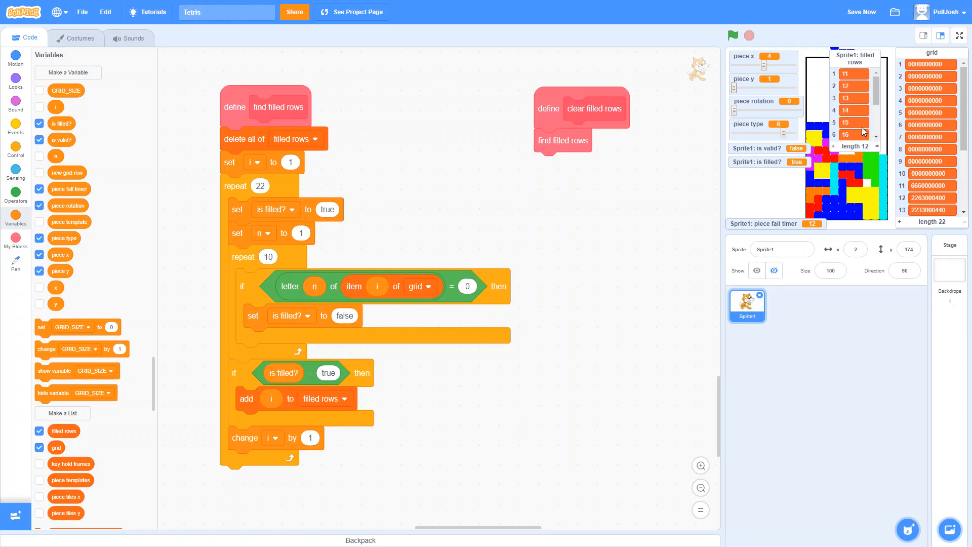
Scroll the filled rows list to confirm rows 11 through 22 are recorded.
scroll("down", 3)
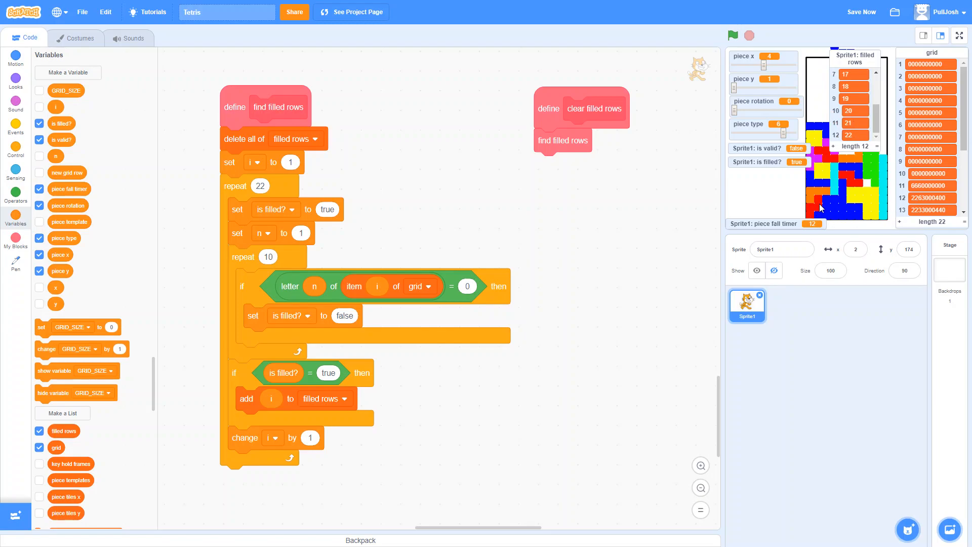
mouse_move(923, 199)
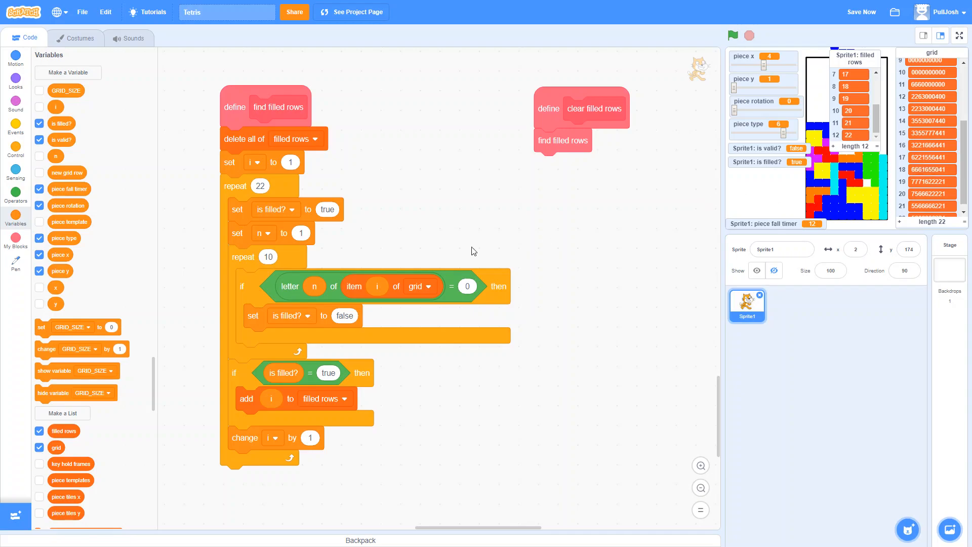
mouse_move(414, 294)
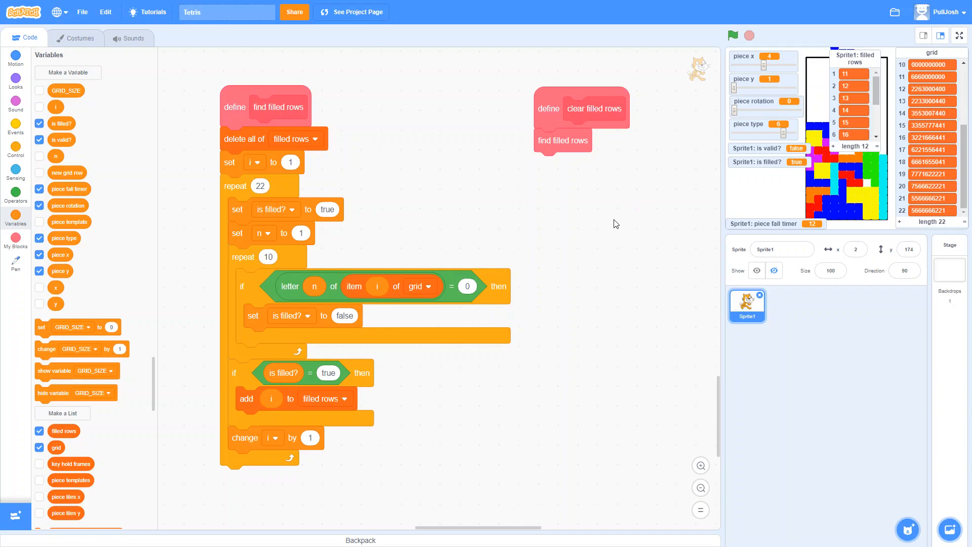
mouse_move(80, 295)
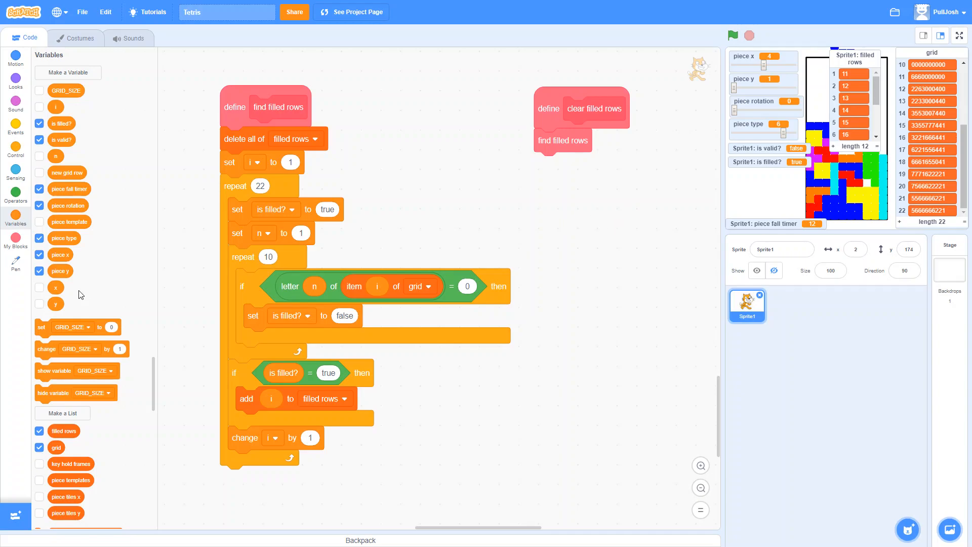
Add change n by 1 after the if check in the repeat 10 loop.
left_click(487, 235)
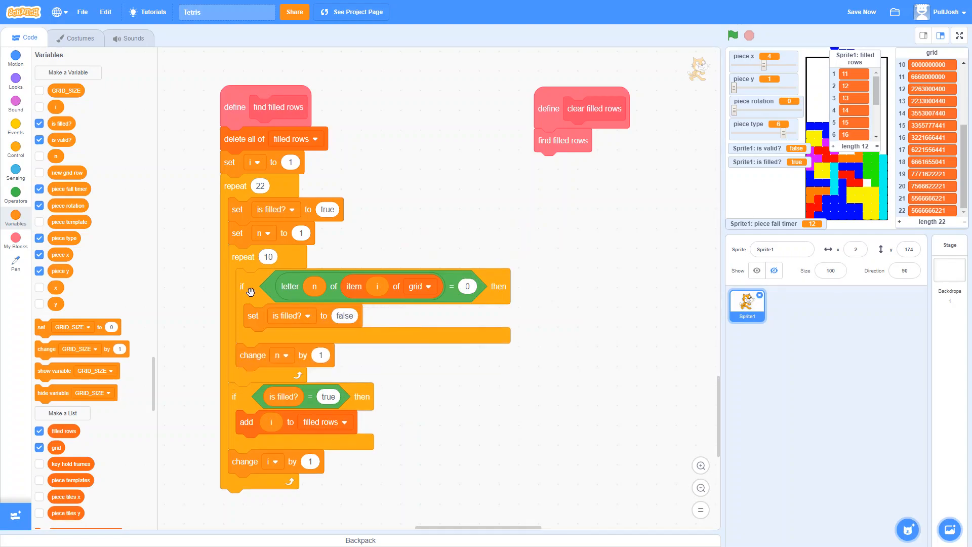
mouse_move(267, 260)
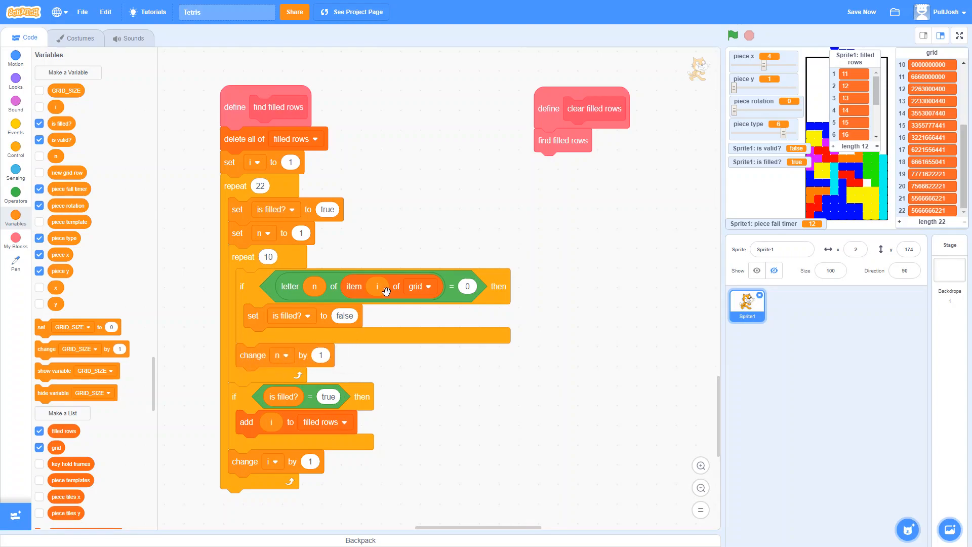
mouse_move(415, 254)
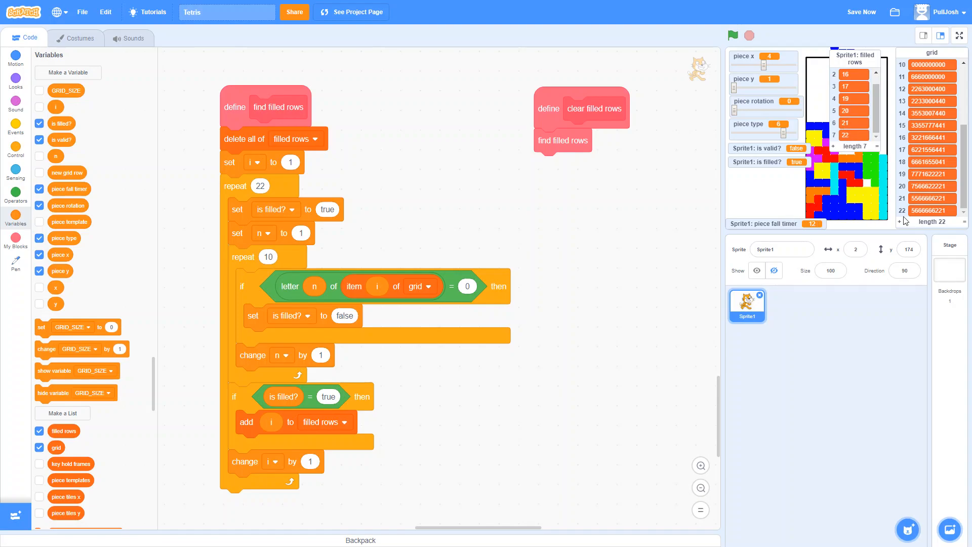
mouse_move(850, 191)
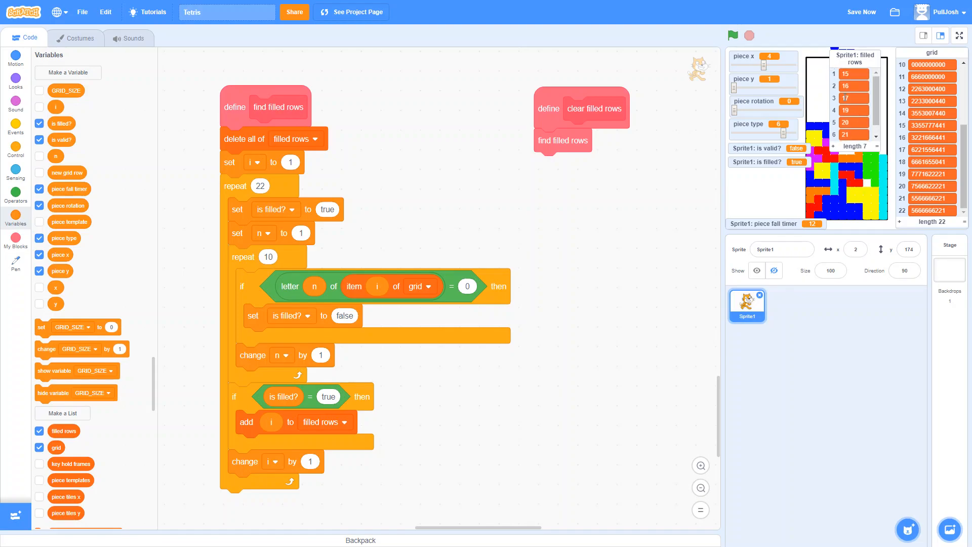
mouse_move(815, 177)
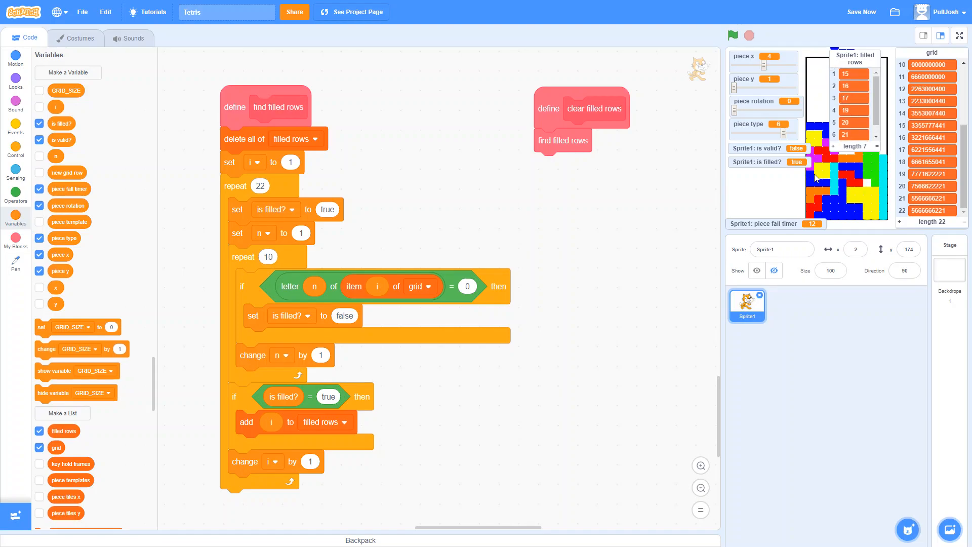
mouse_move(859, 106)
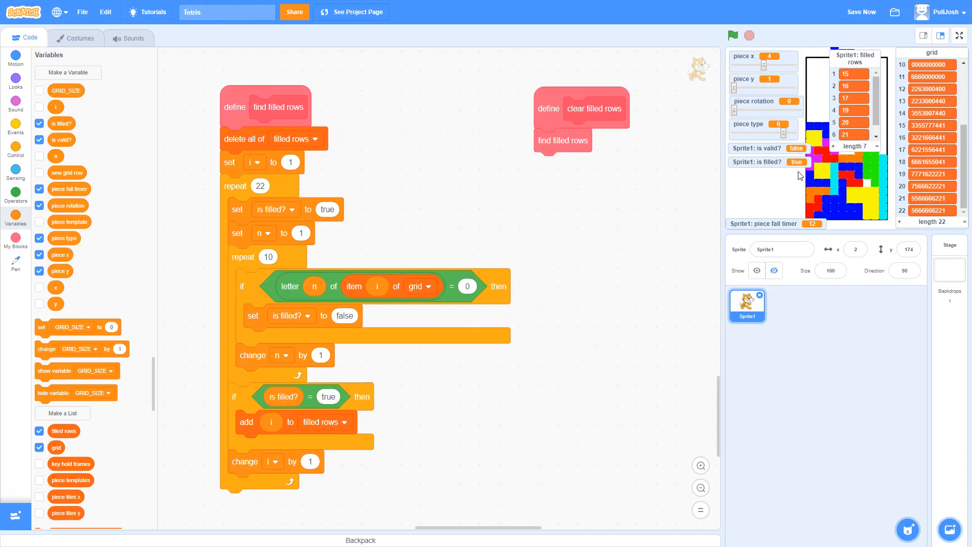
mouse_move(821, 148)
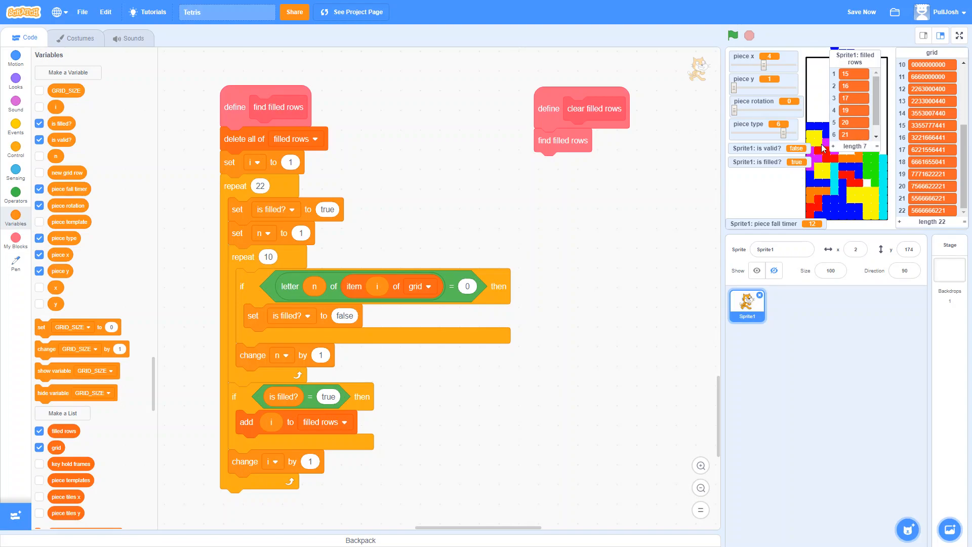
mouse_move(285, 169)
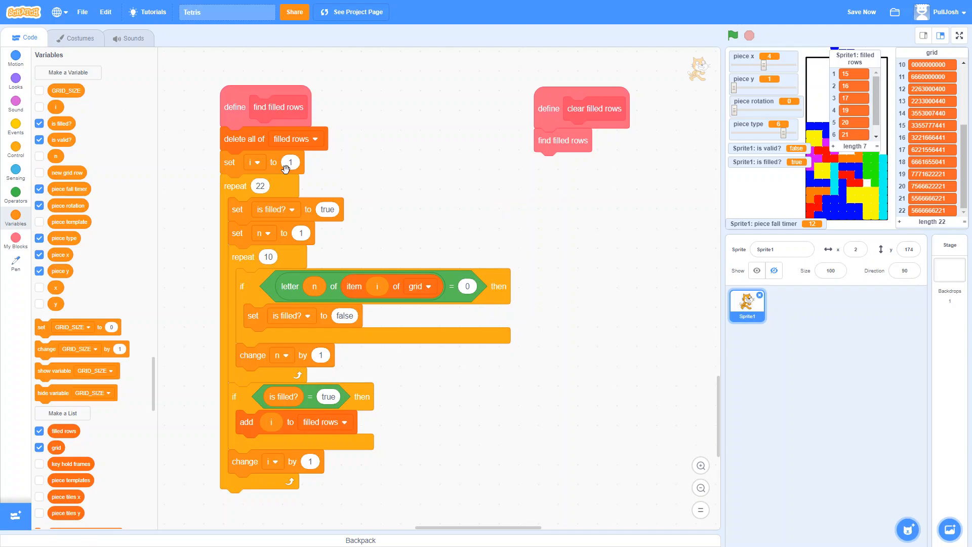
mouse_move(384, 167)
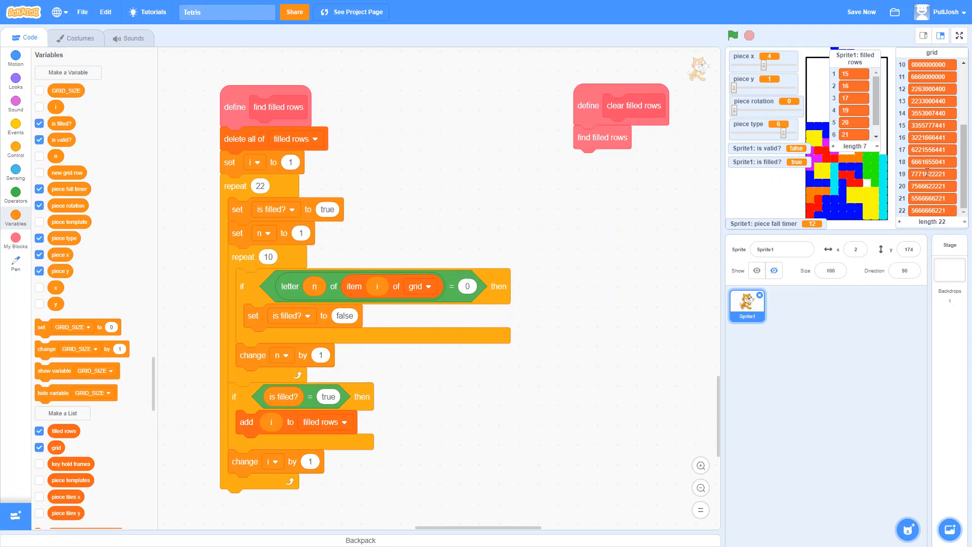
mouse_move(912, 179)
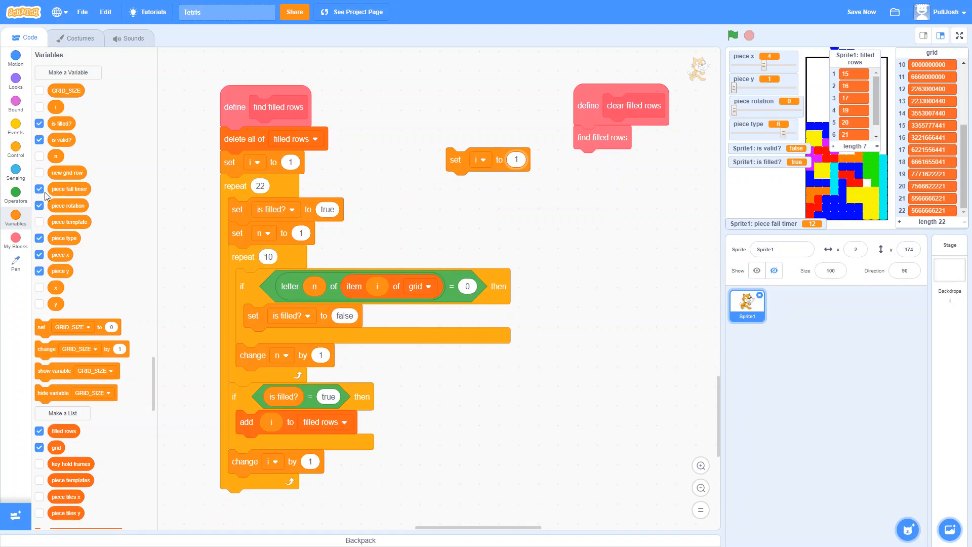
Build 'set i to 1' and a repeat of length of filled rows changing i by 1.
left_click(15, 124)
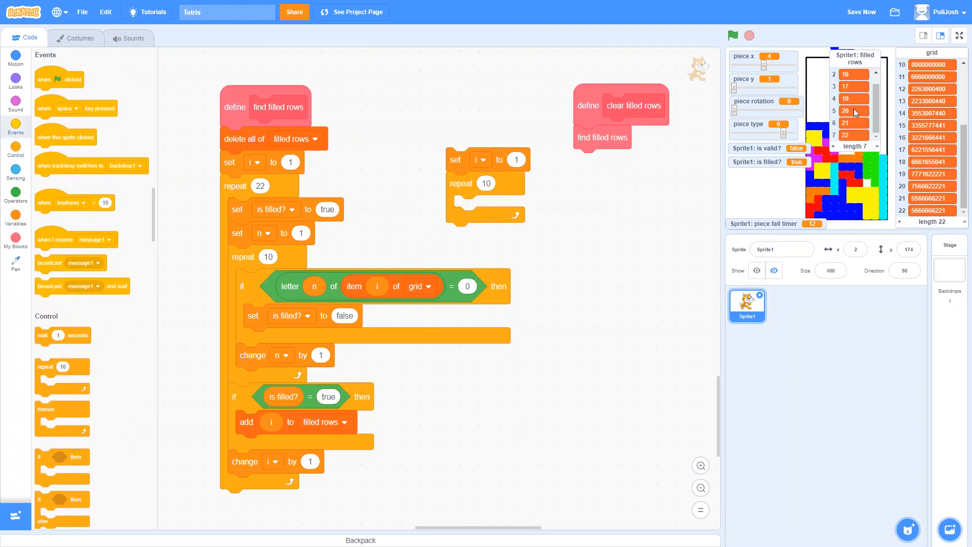
left_click(15, 218)
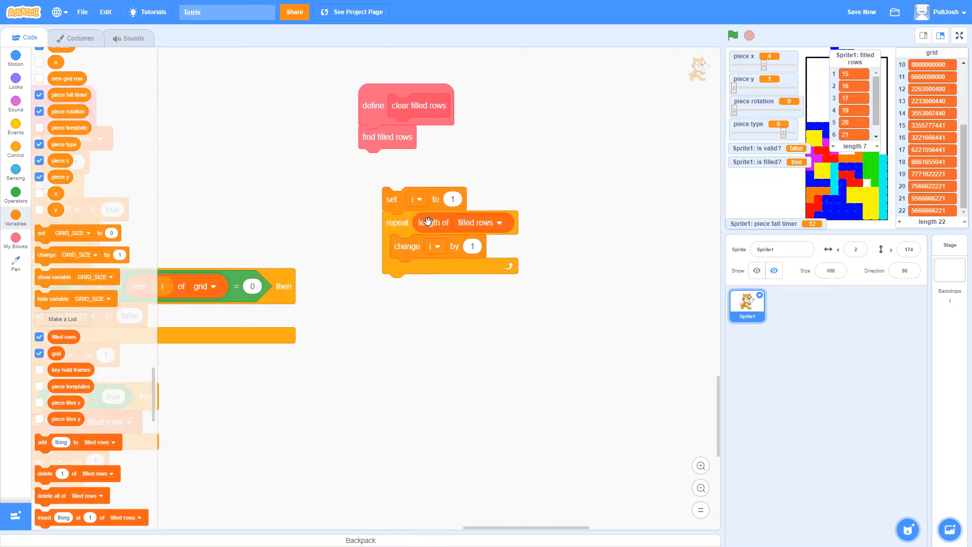
mouse_move(806, 90)
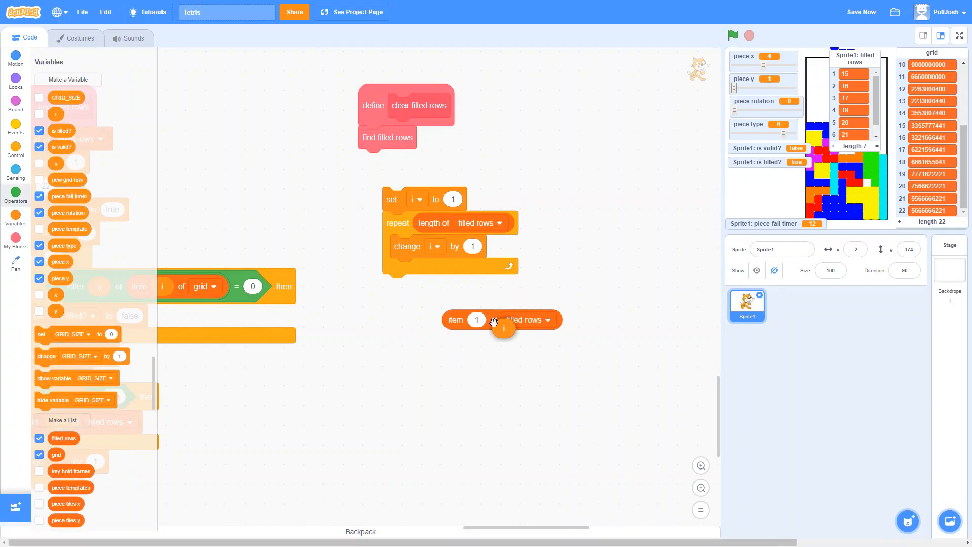
Put variable i into 'item of filled rows' and drop that into 'delete of grid'.
left_click_drag(503, 327, 478, 321)
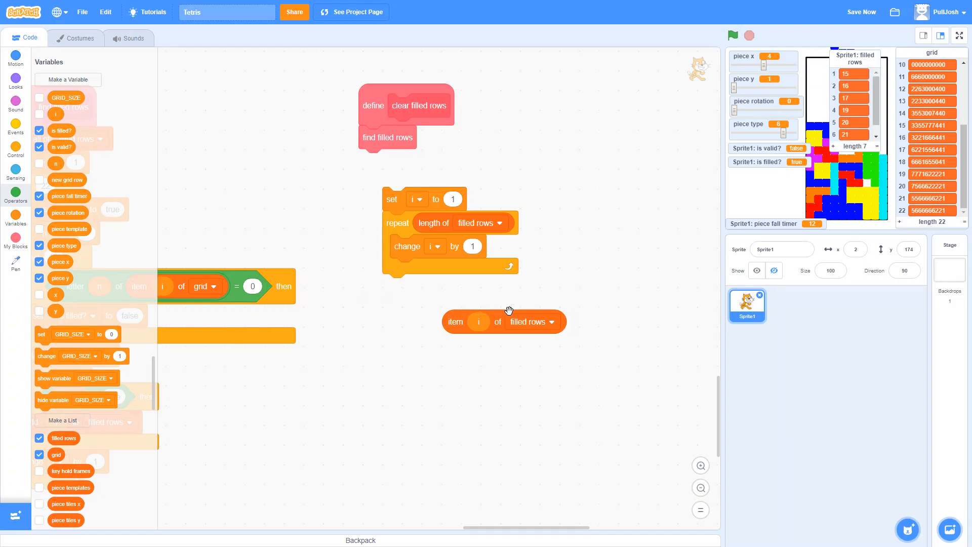
left_click_drag(507, 321, 514, 328)
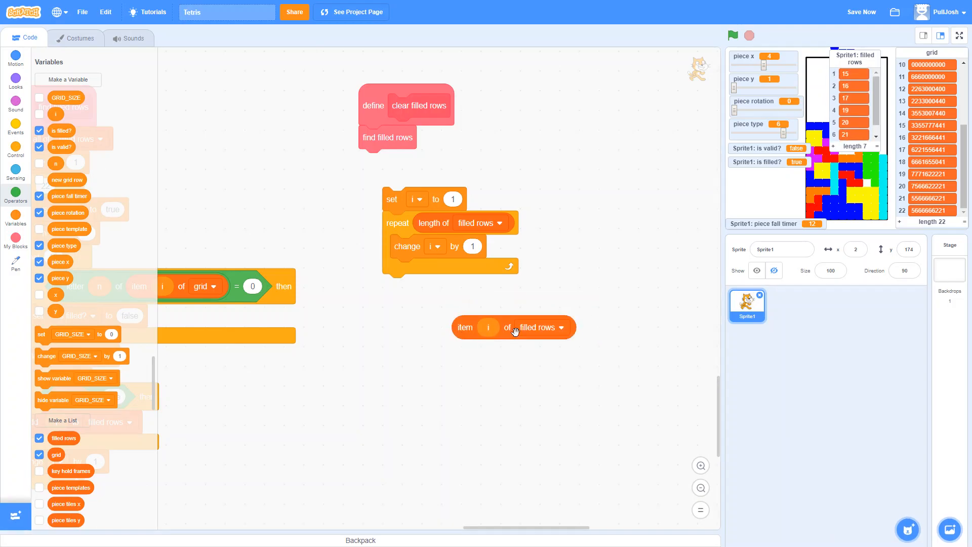
mouse_move(806, 189)
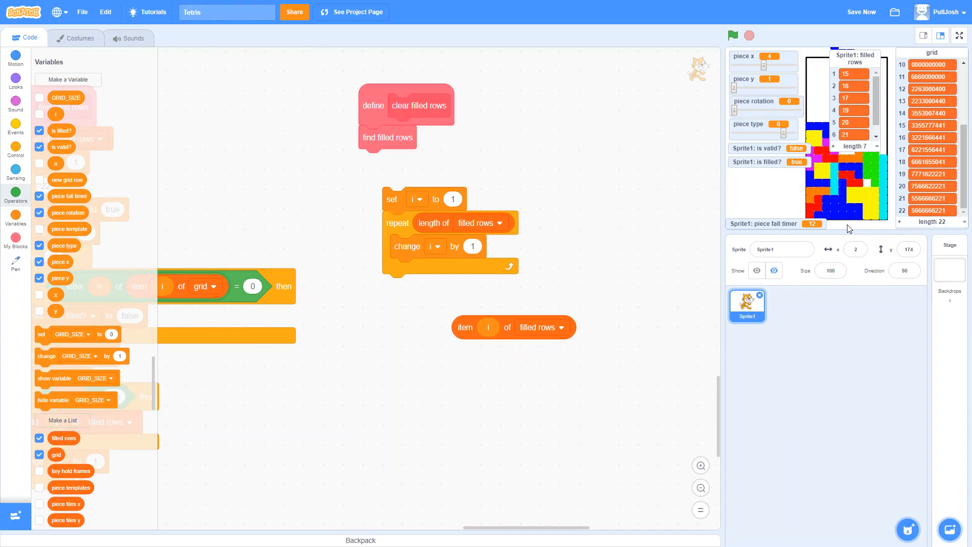
scroll("down", 3)
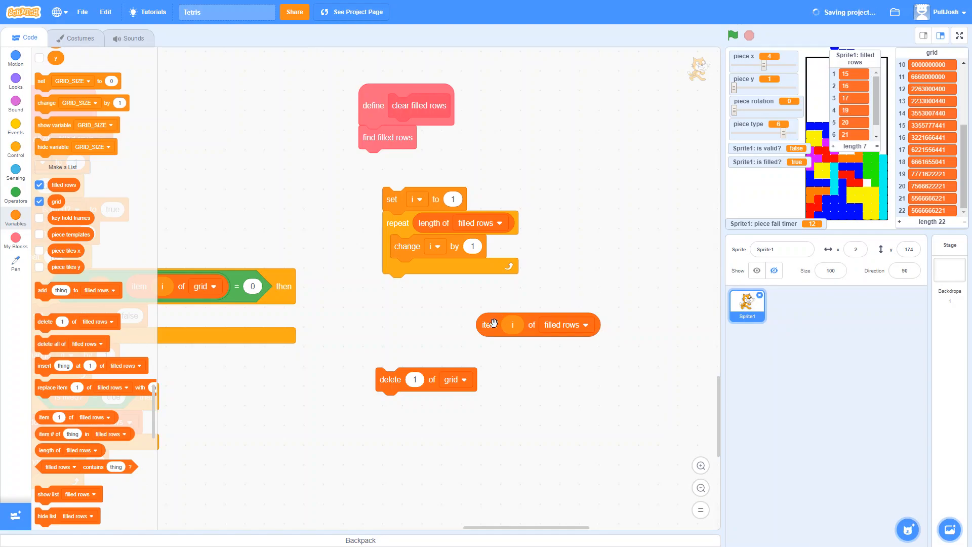
left_click_drag(492, 324, 493, 336)
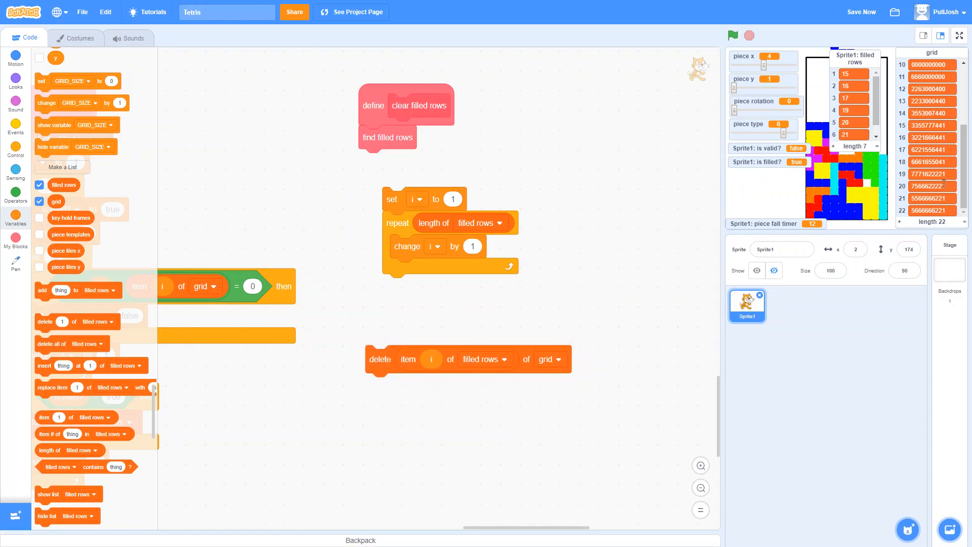
left_click_drag(380, 358, 384, 353)
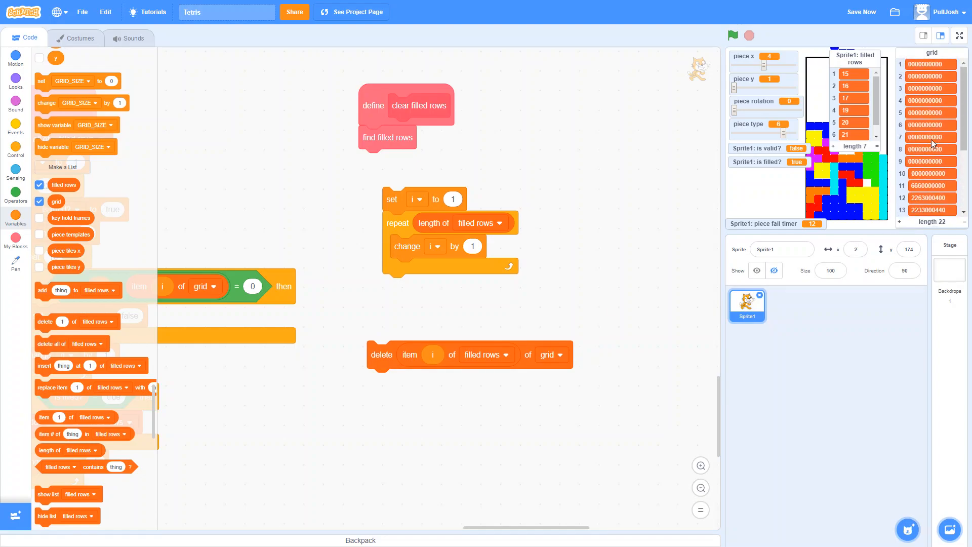
scroll("down", 3)
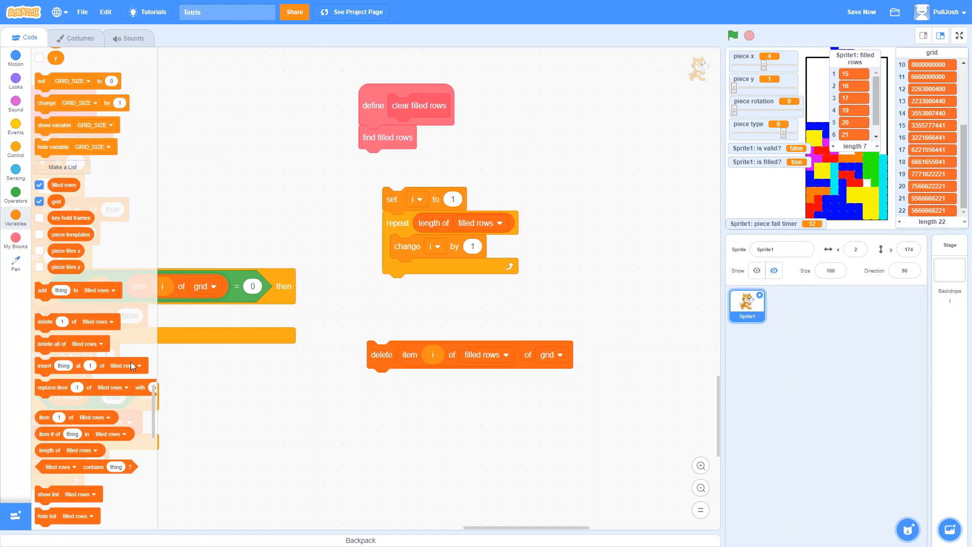
mouse_move(386, 319)
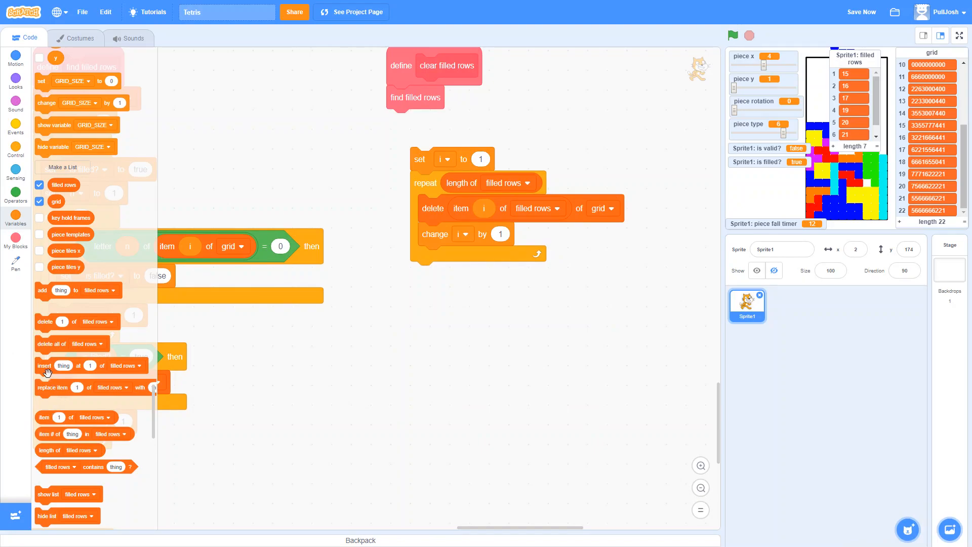
left_click_drag(62, 365, 408, 310)
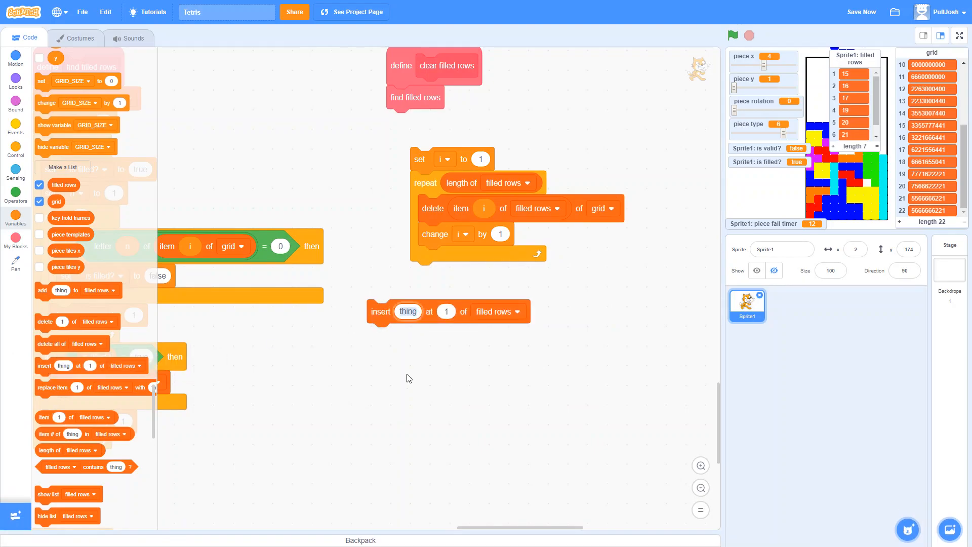
type("0000000000")
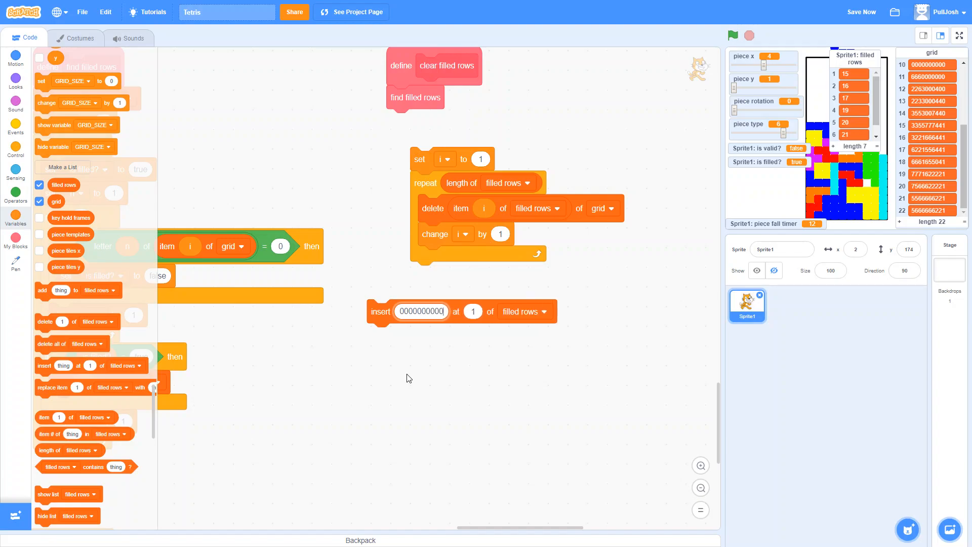
left_click(420, 310)
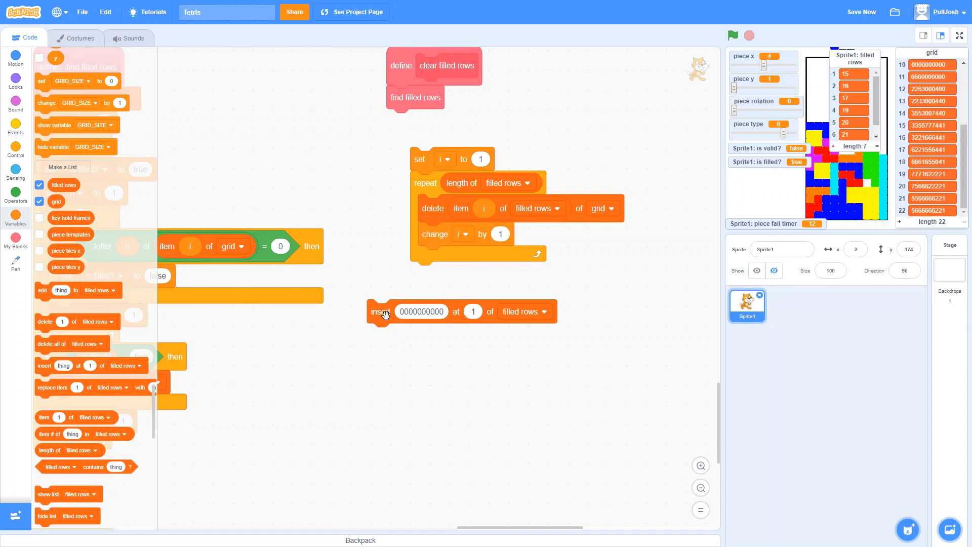
left_click_drag(379, 311, 429, 316)
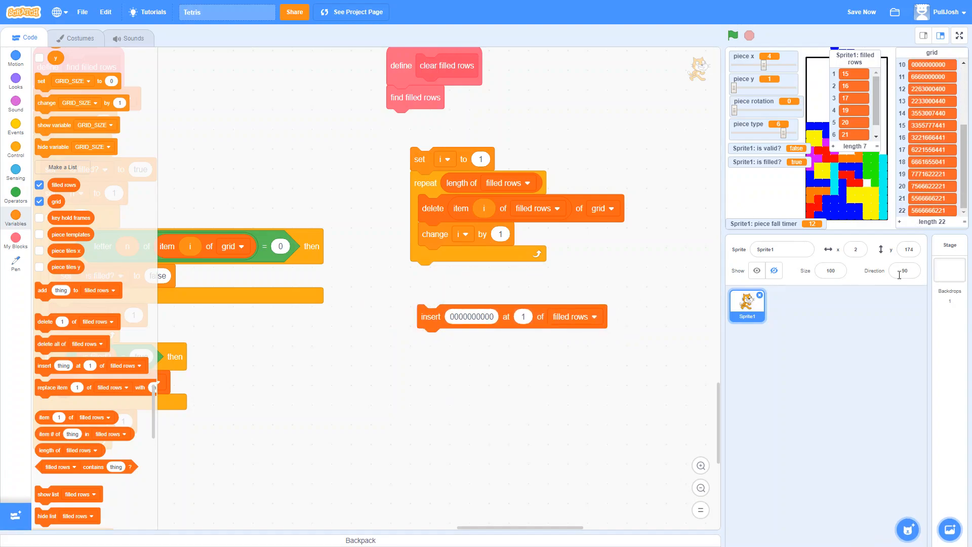
left_click_drag(430, 316, 440, 234)
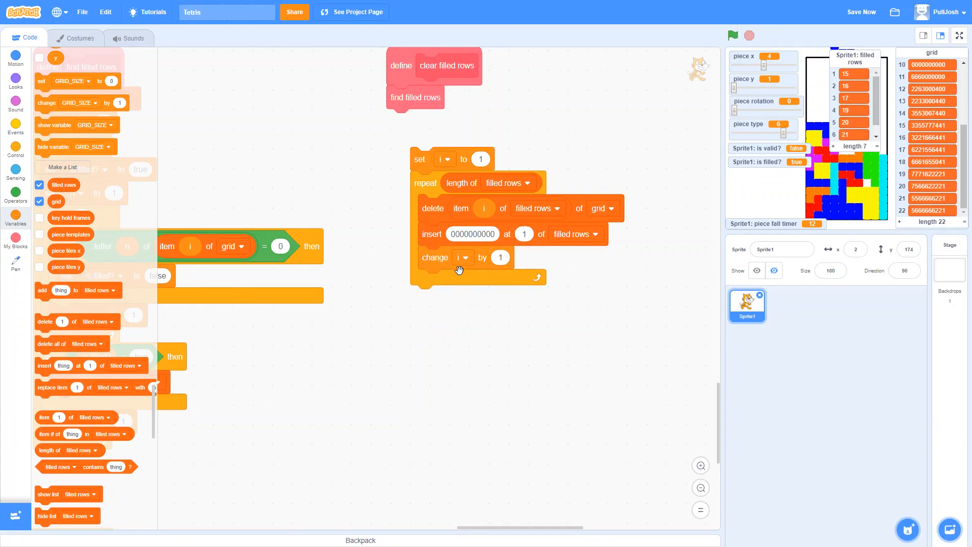
mouse_move(511, 234)
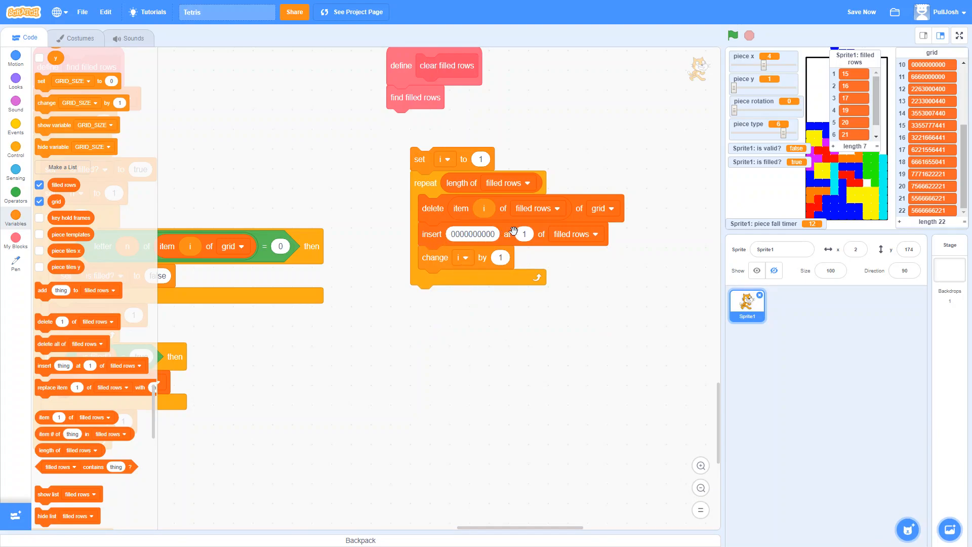
mouse_move(499, 209)
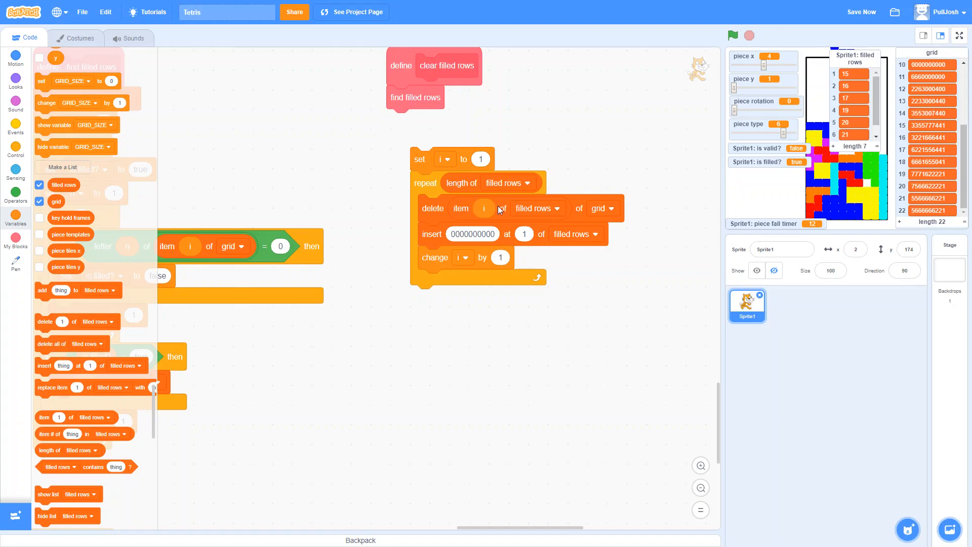
mouse_move(538, 275)
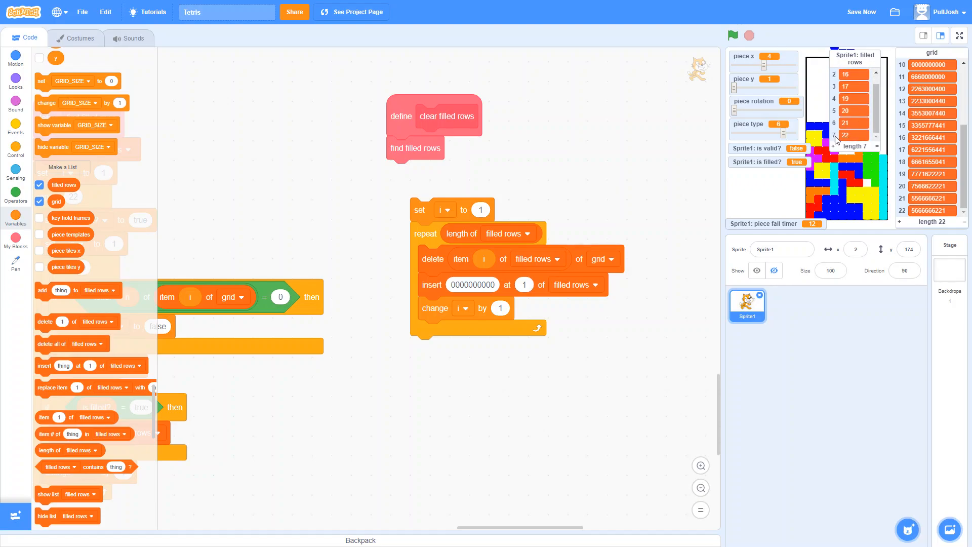
mouse_move(900, 212)
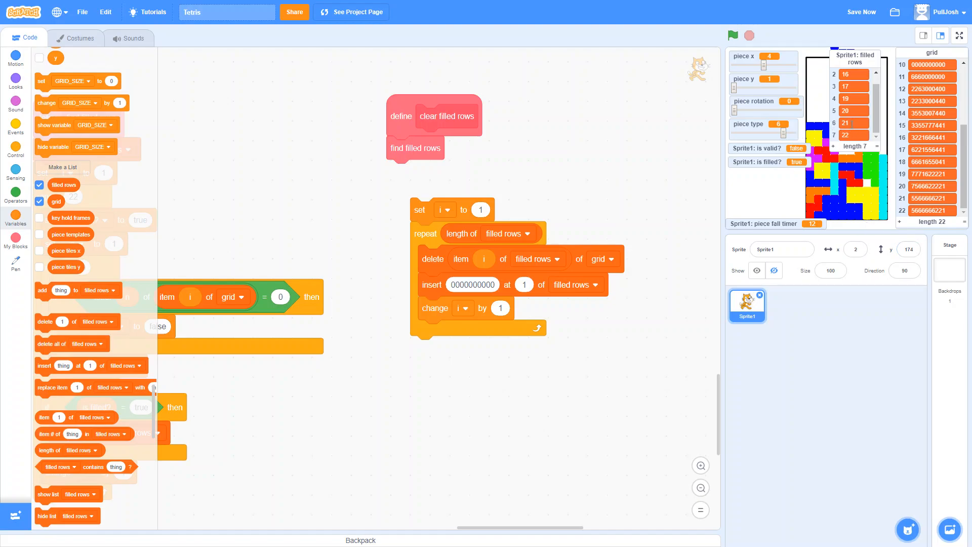
mouse_move(812, 212)
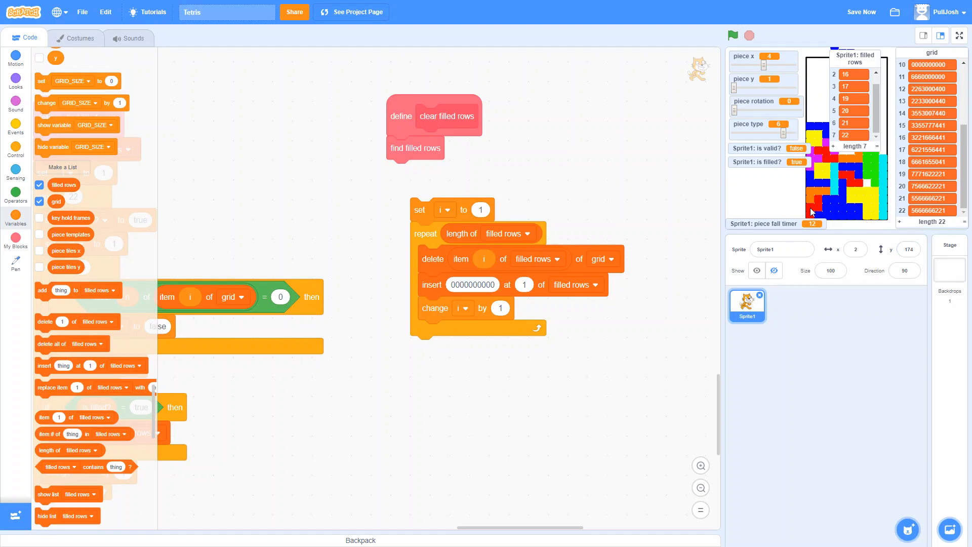
mouse_move(844, 126)
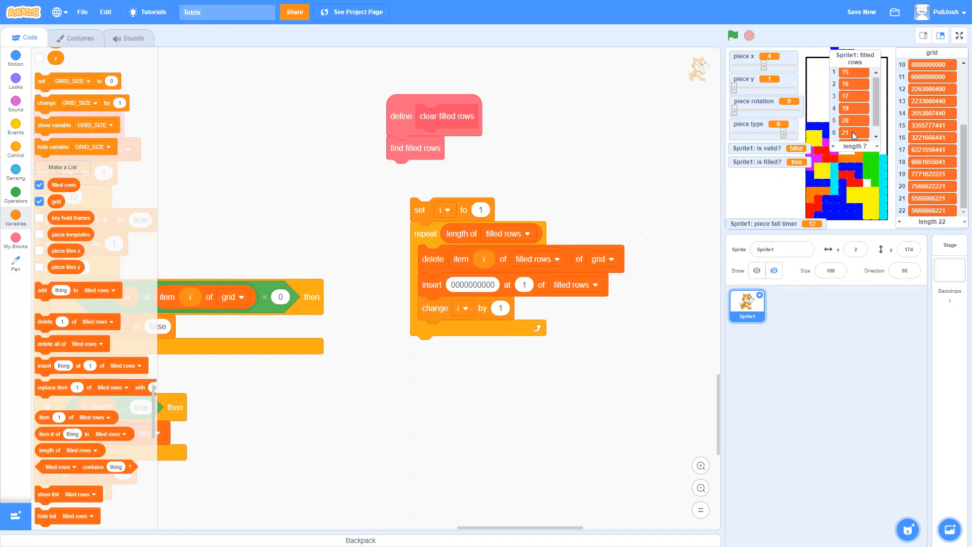
Attach the set i / repeat stack under 'find filled rows' in the clear filled rows definition.
left_click_drag(424, 209, 414, 179)
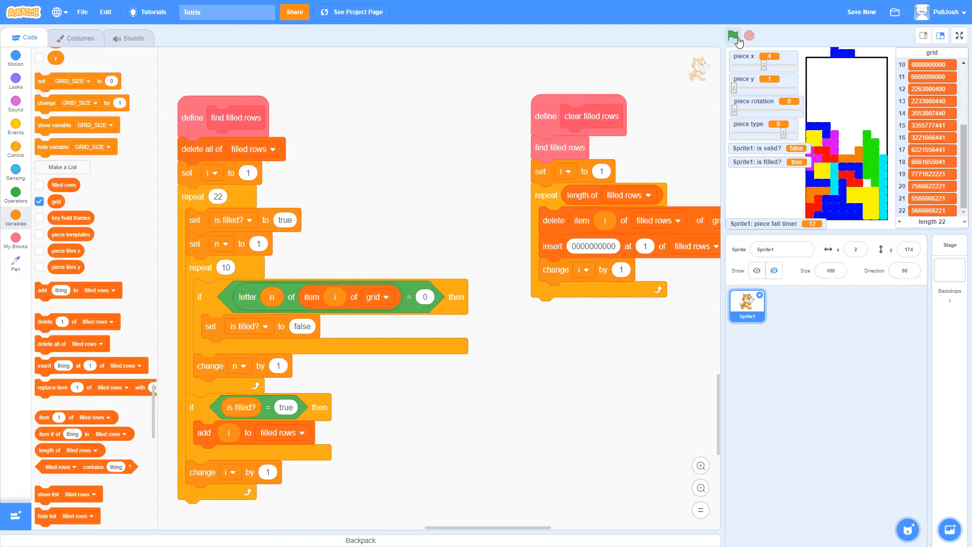
Run the game with the green flag and watch filled rows clear, leaving grid at 21.
left_click(732, 35)
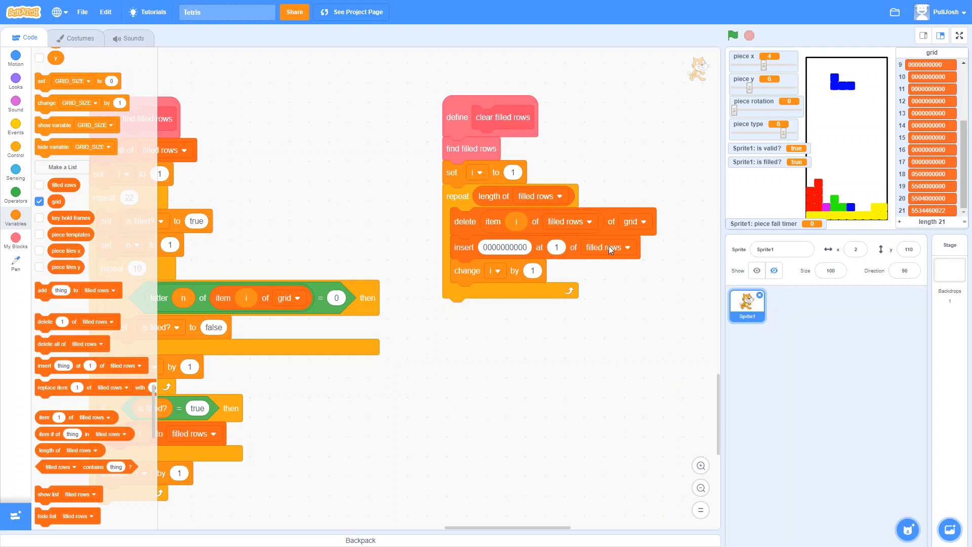
Switch the insert block's list from filled rows to grid and rerun the game.
left_click(625, 248)
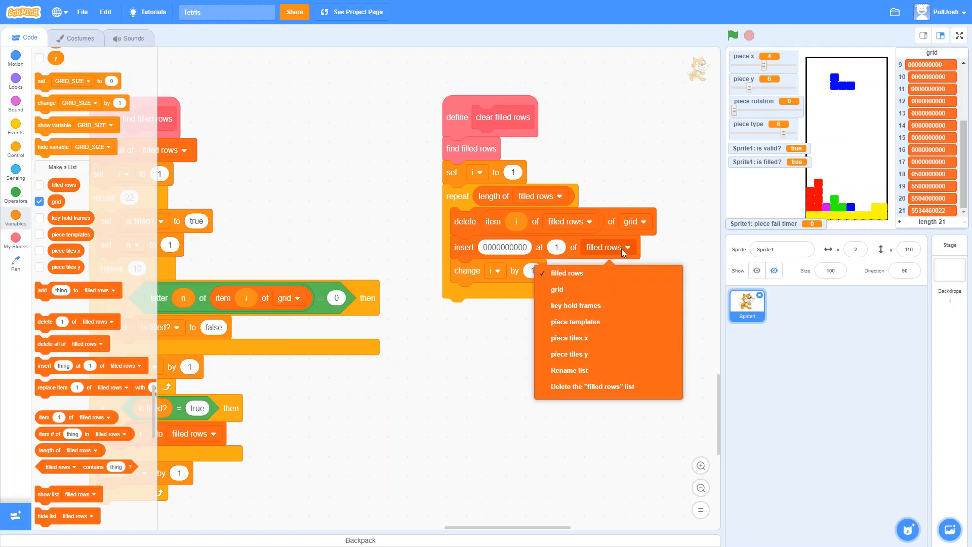
left_click(556, 287)
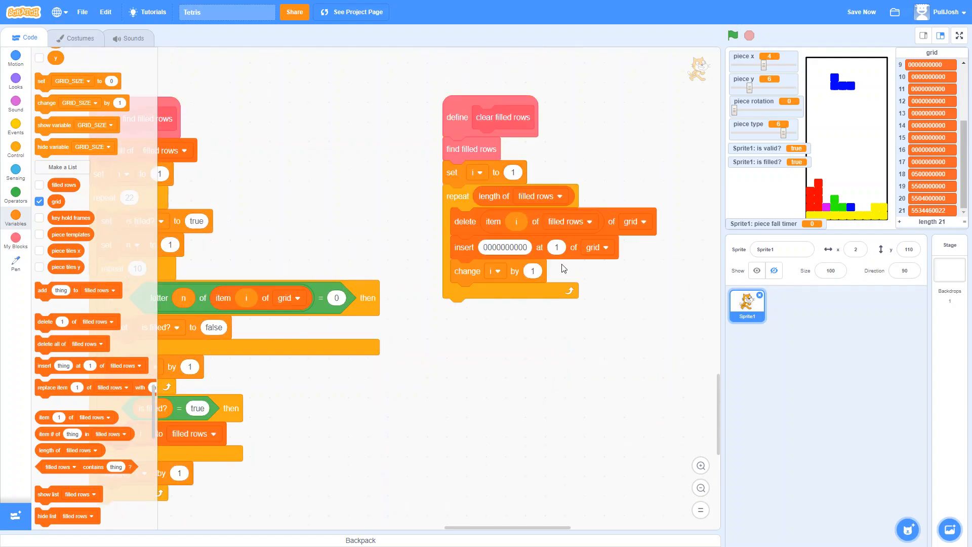
mouse_move(734, 35)
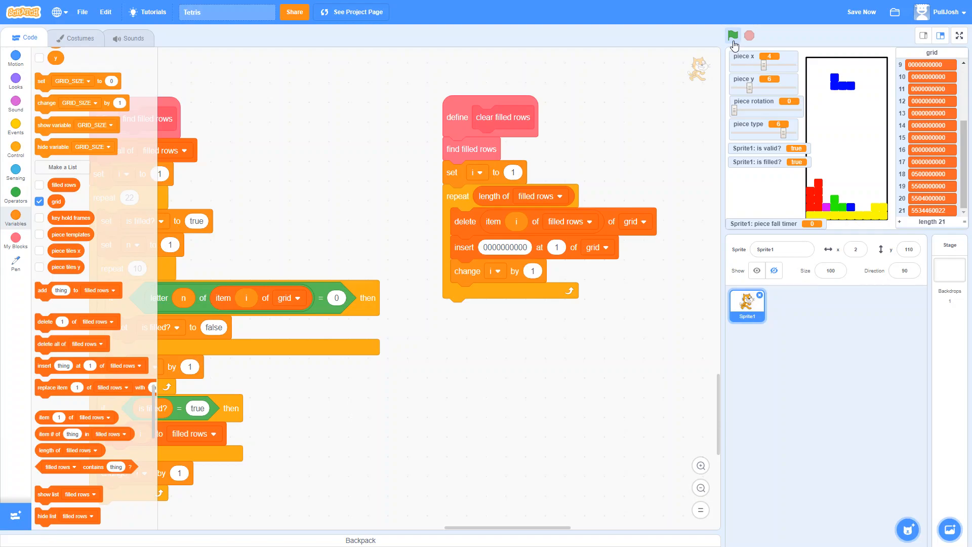
left_click(733, 35)
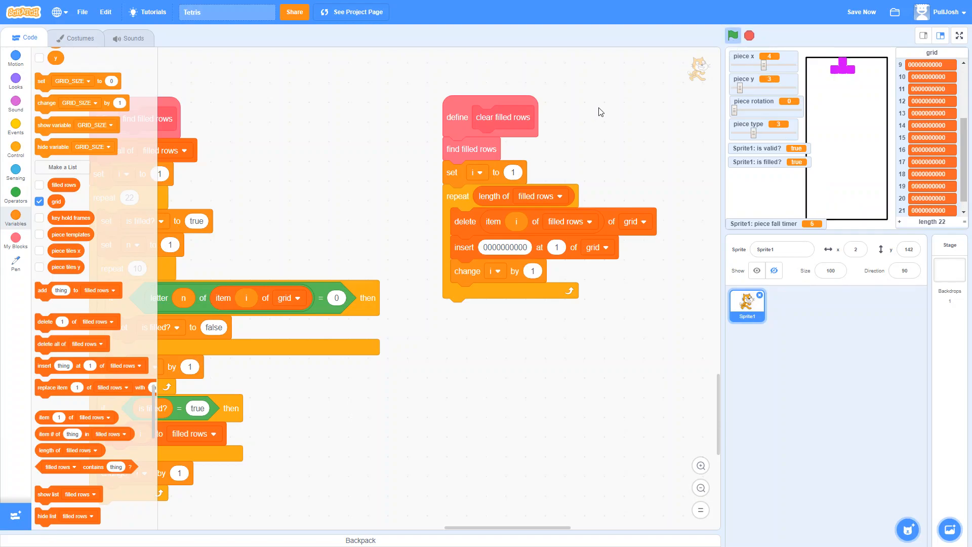